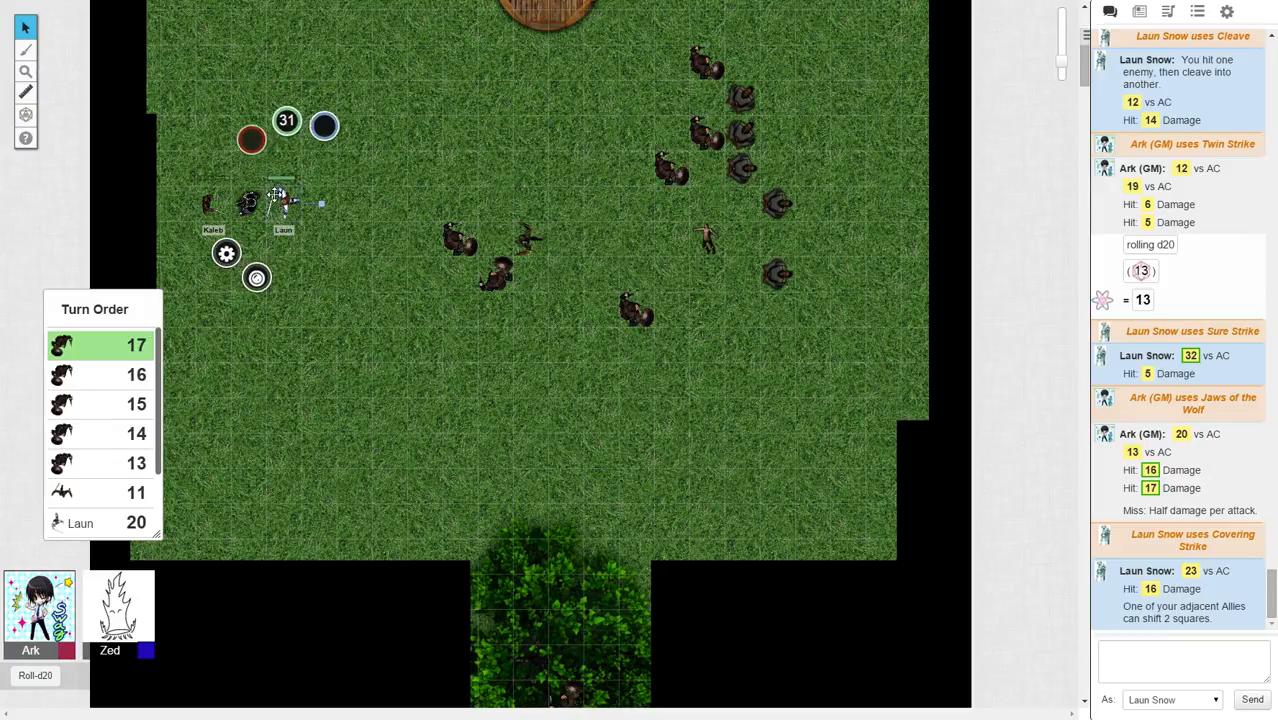
- Select the orc near the map centre and have Laun Snow's Comeback Strike hit for 23 damage
click(287, 120)
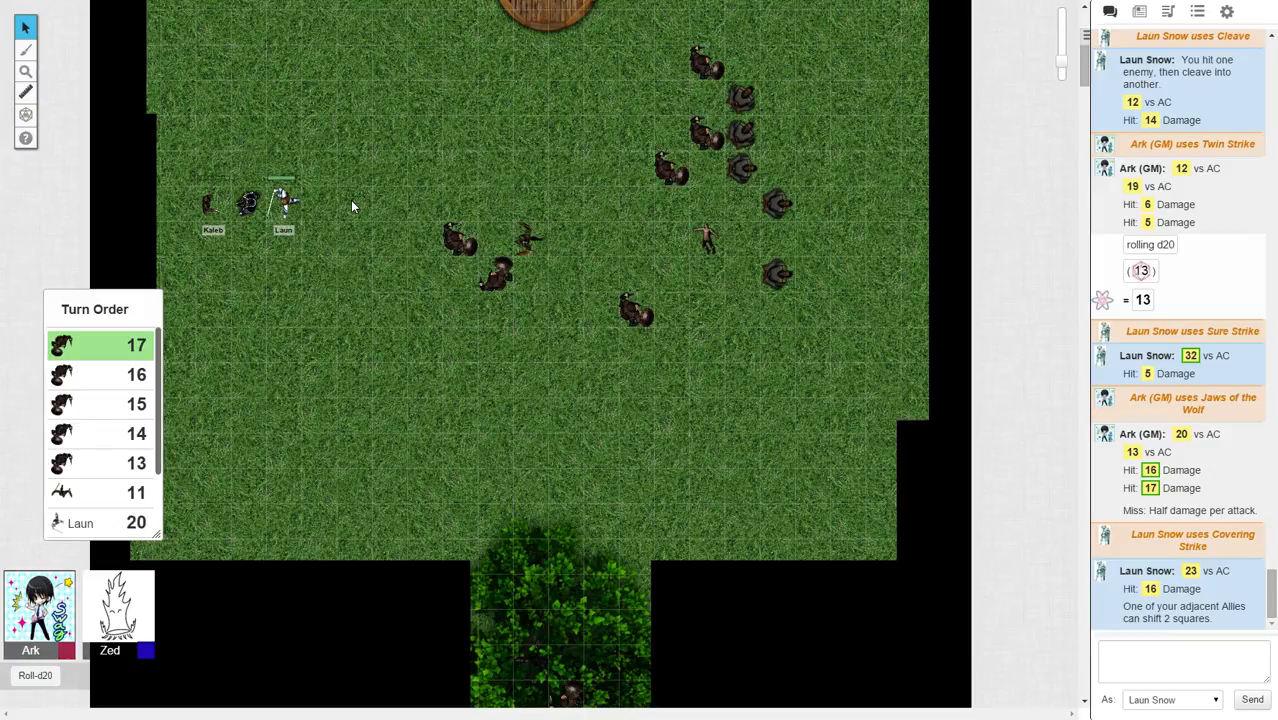
mouse_move(5, 393)
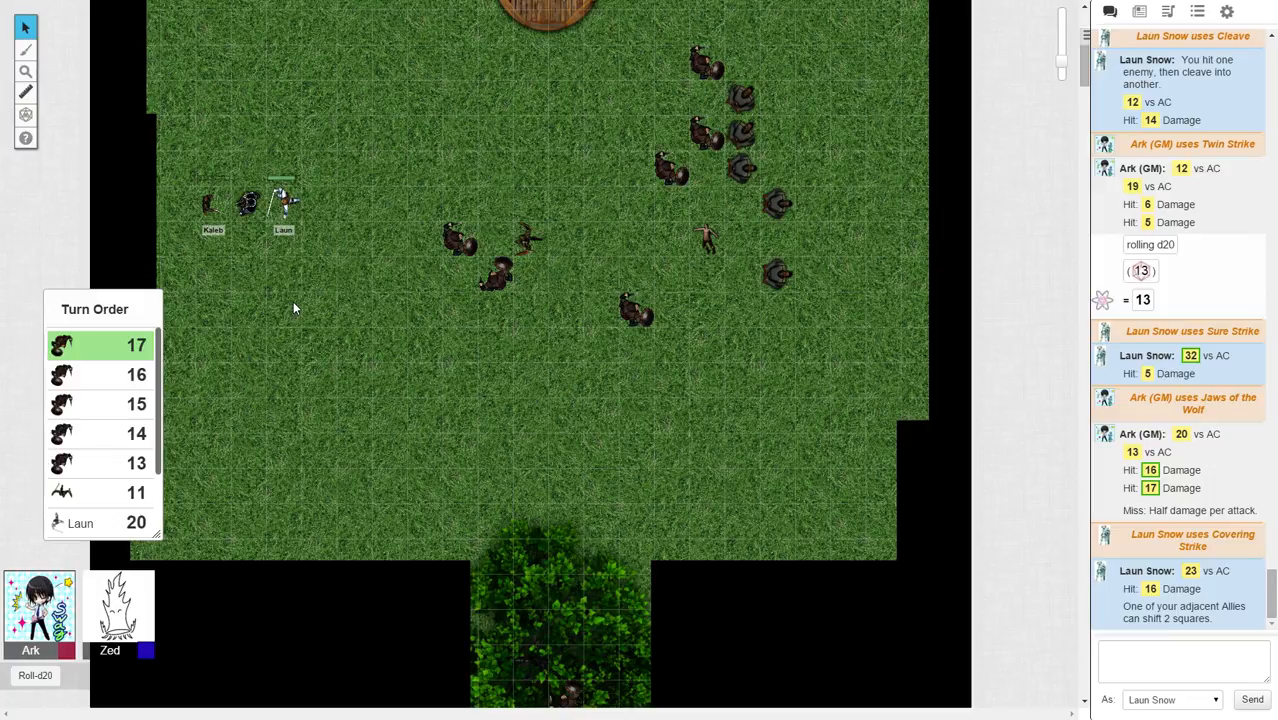
mouse_move(279, 314)
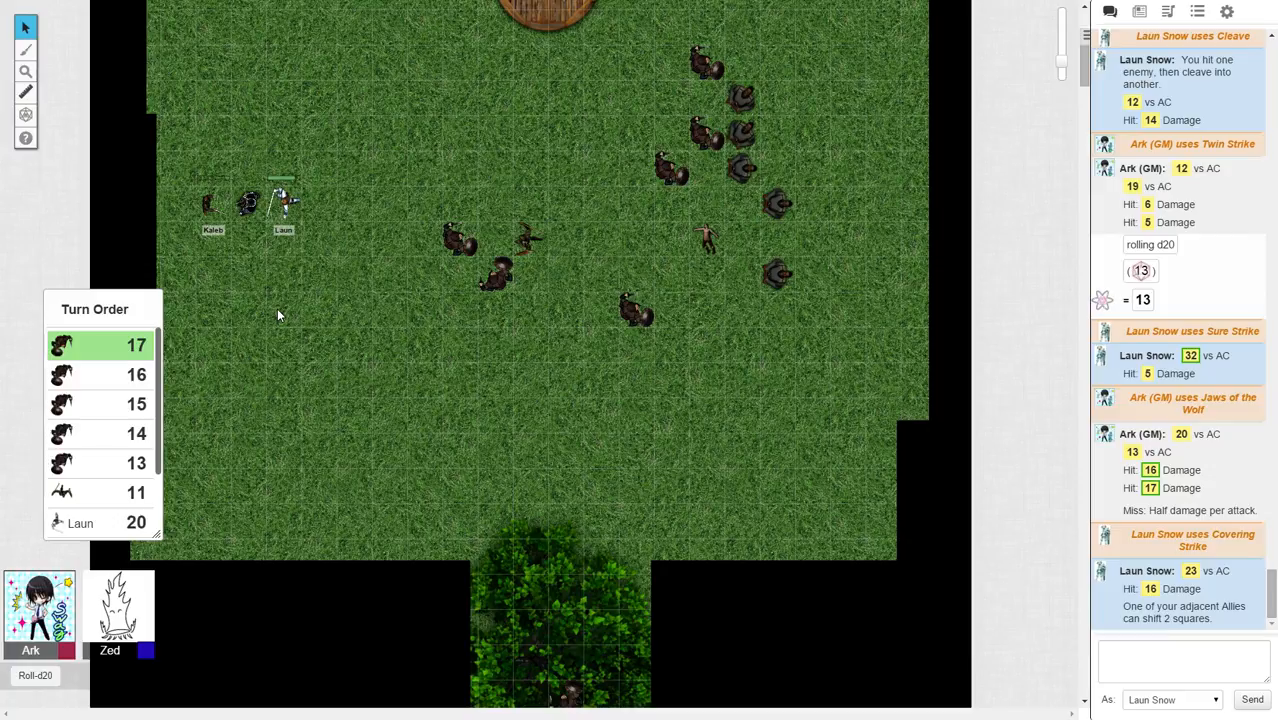
click(495, 275)
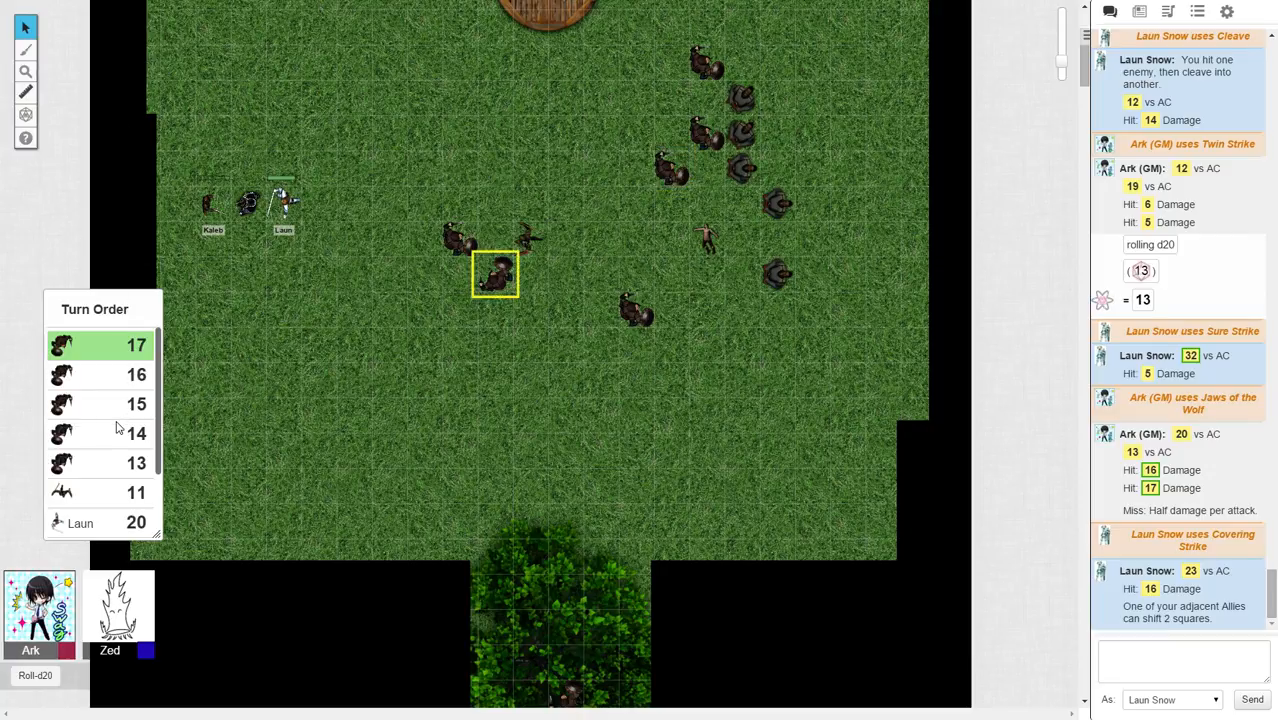
mouse_move(124, 449)
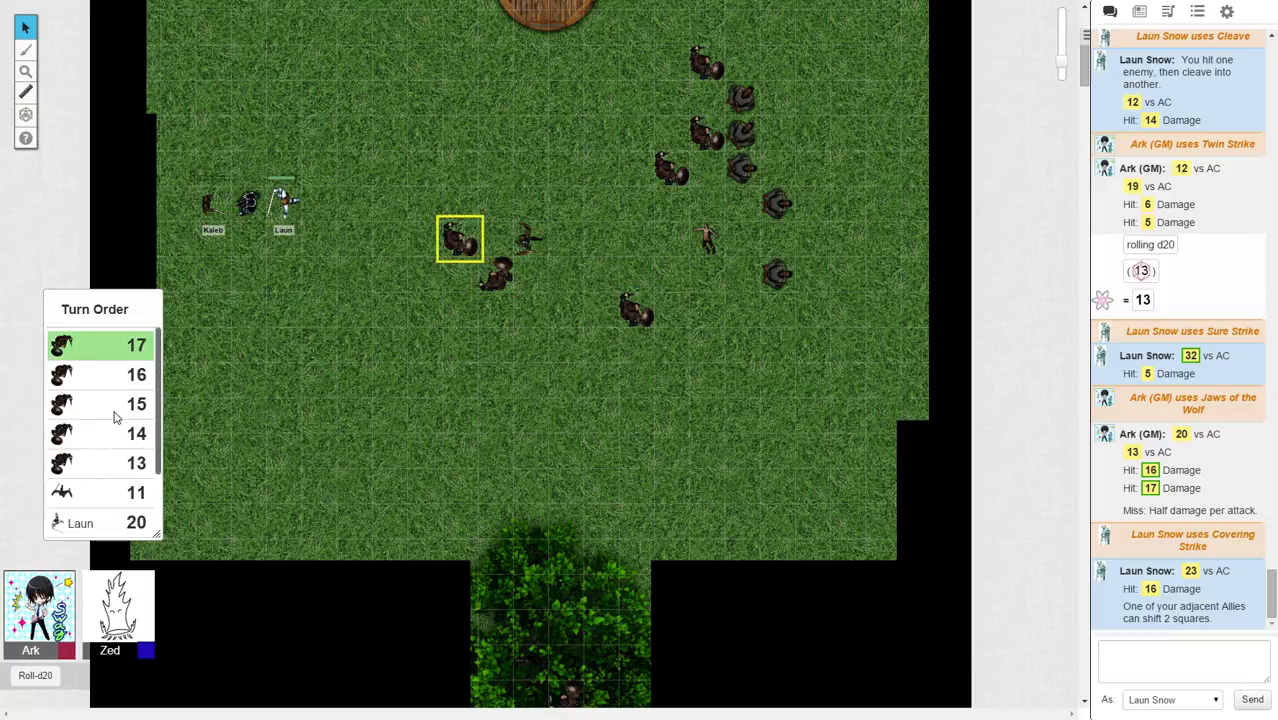
click(672, 167)
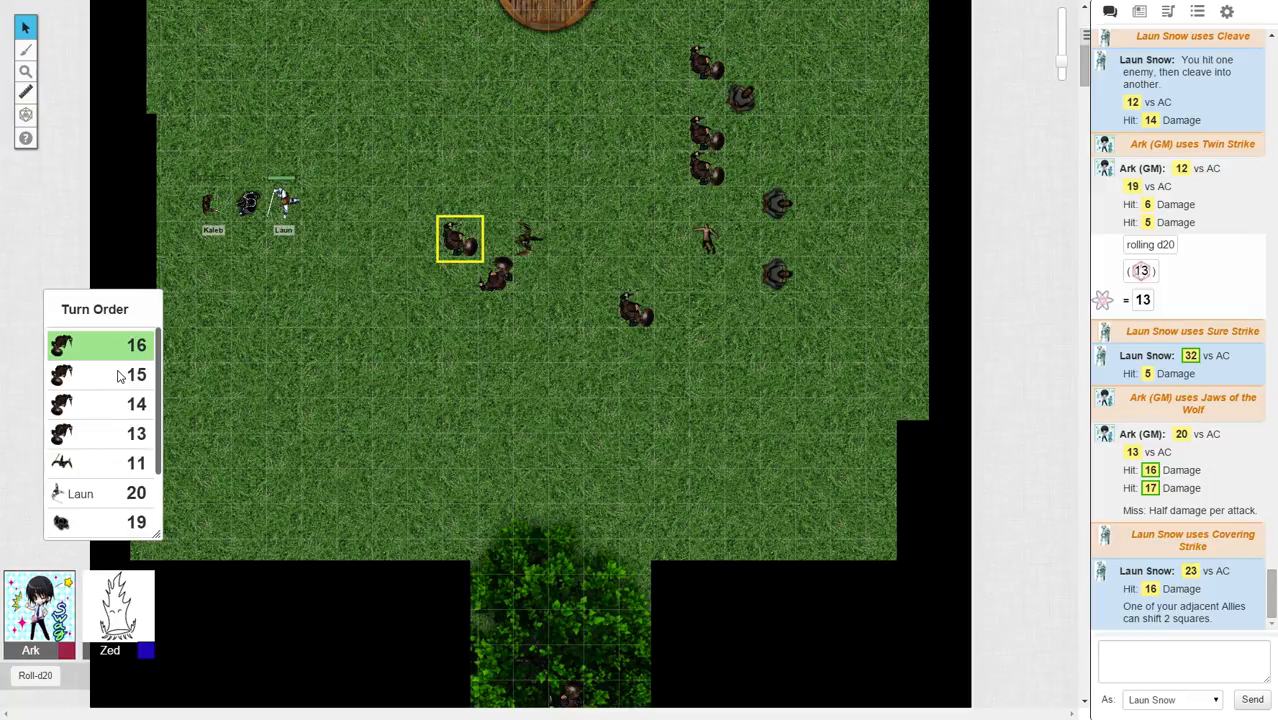
drag(460, 238, 495, 273)
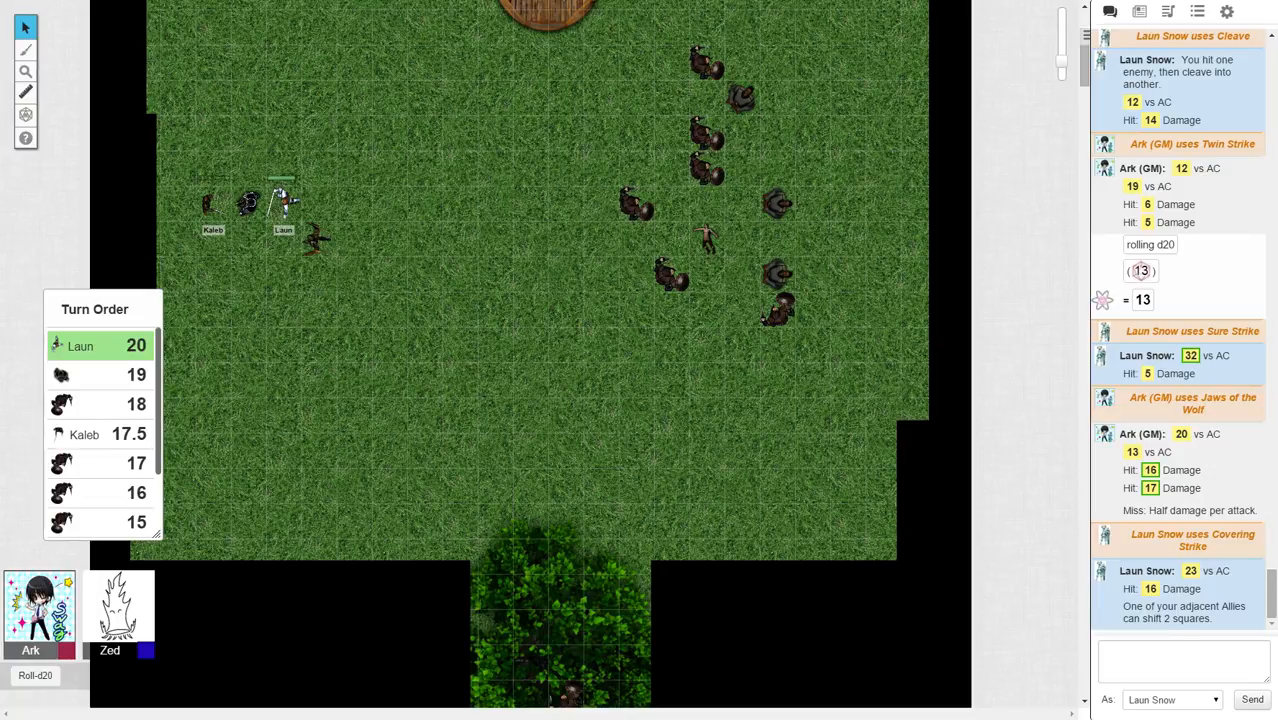
scroll(down, 3)
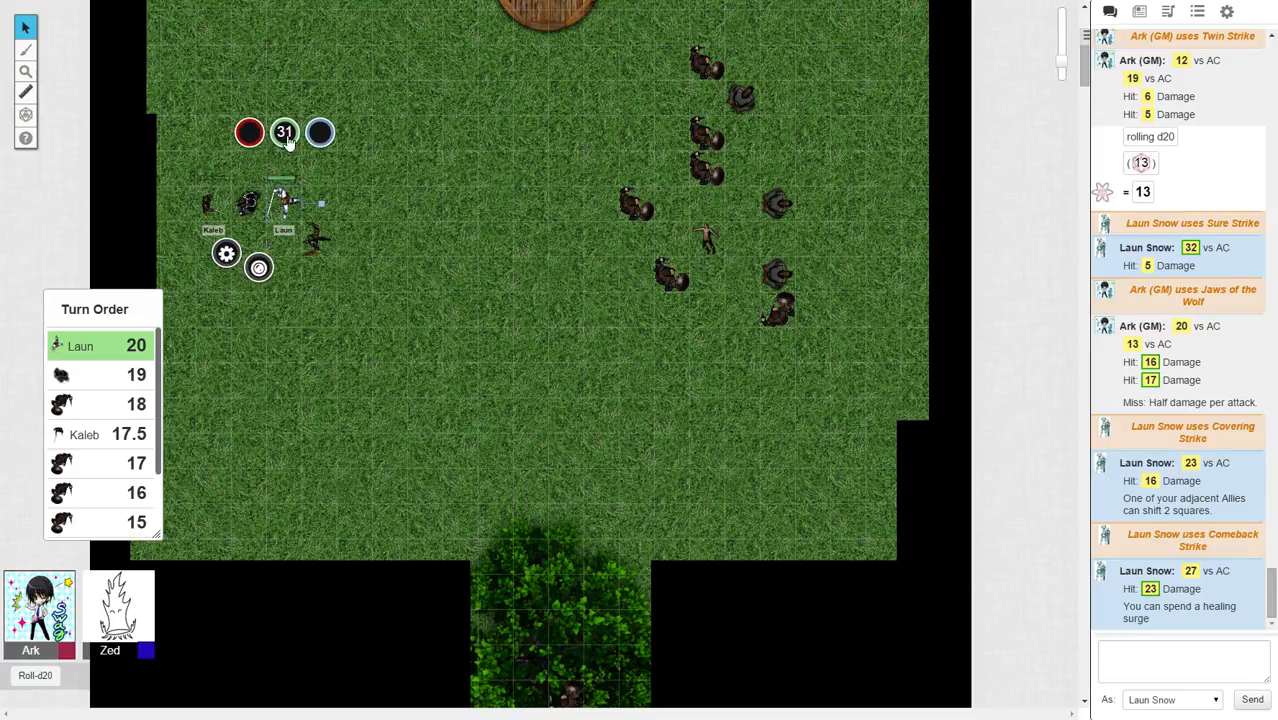
- Change Laun's token bar value from 31 to 39 after the healing surge
click(284, 131)
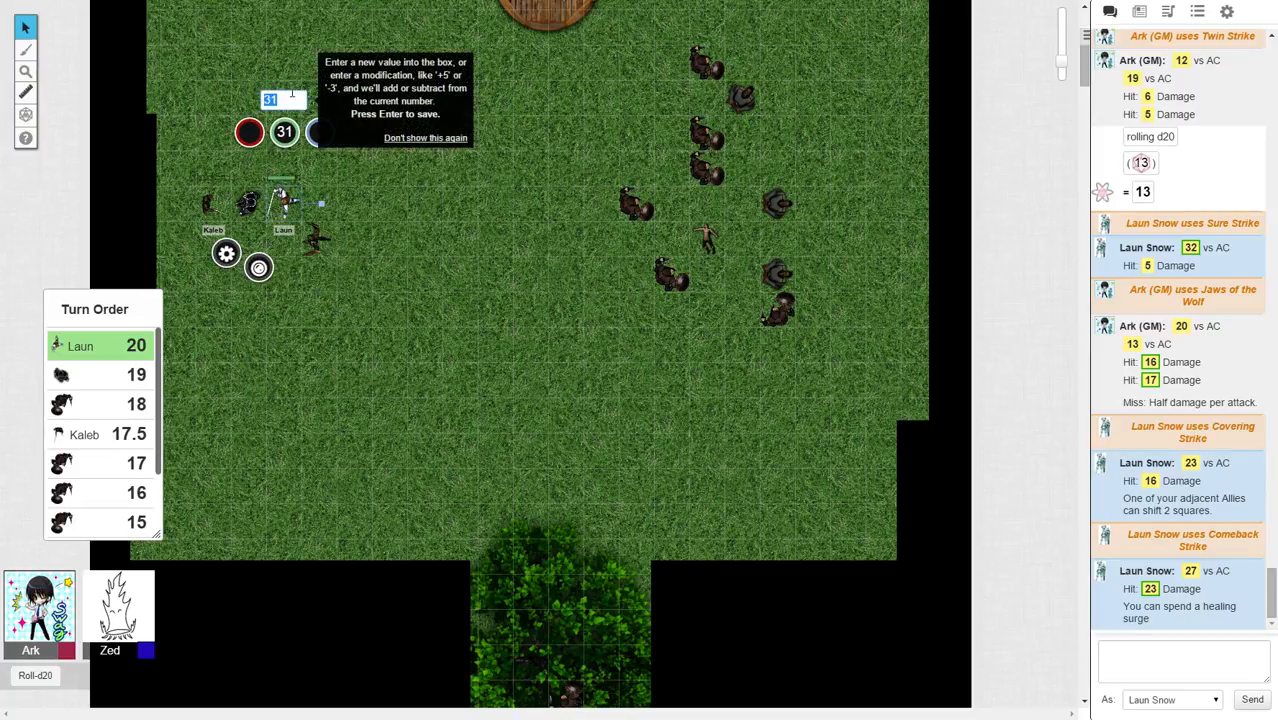
text(39)
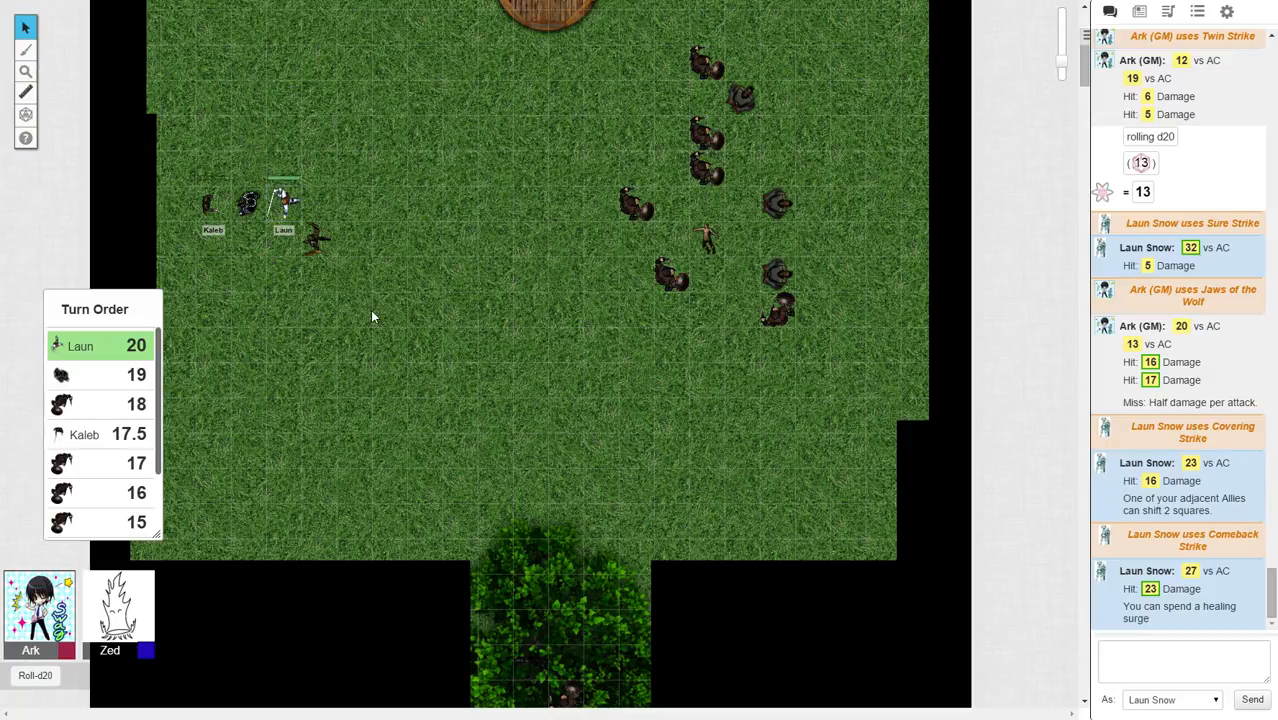
mouse_move(1150, 588)
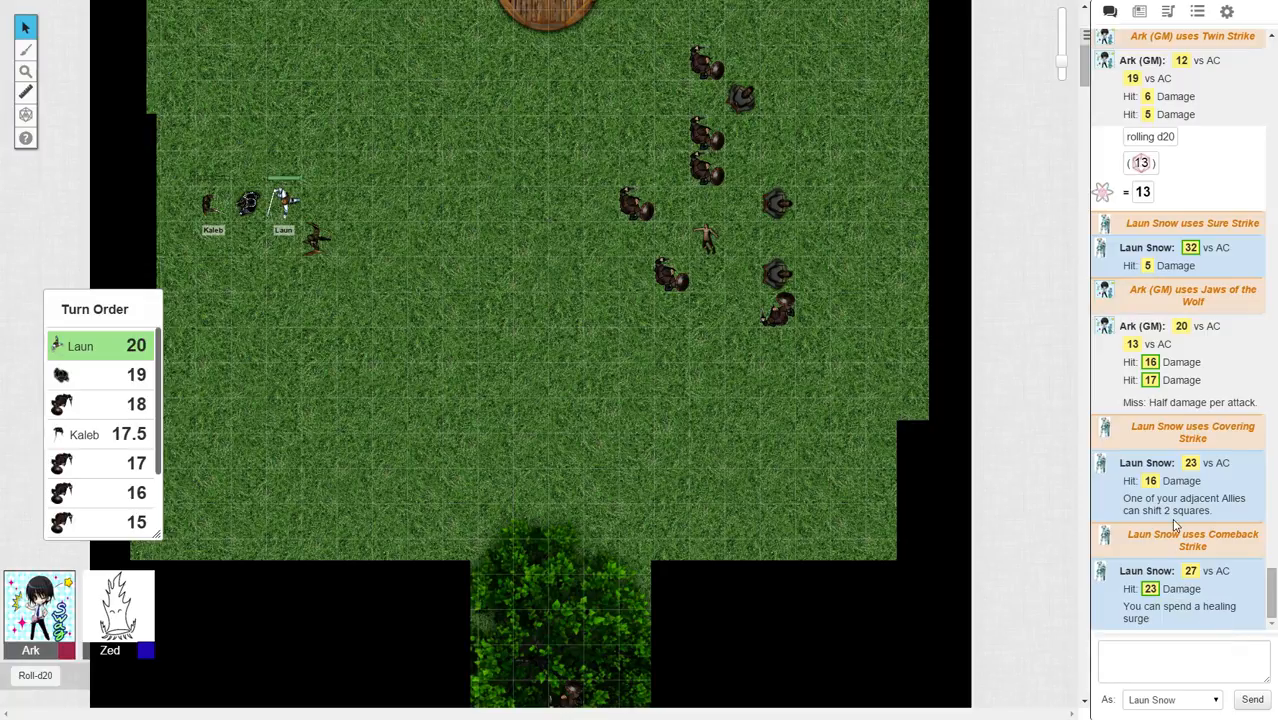
mouse_move(1150, 588)
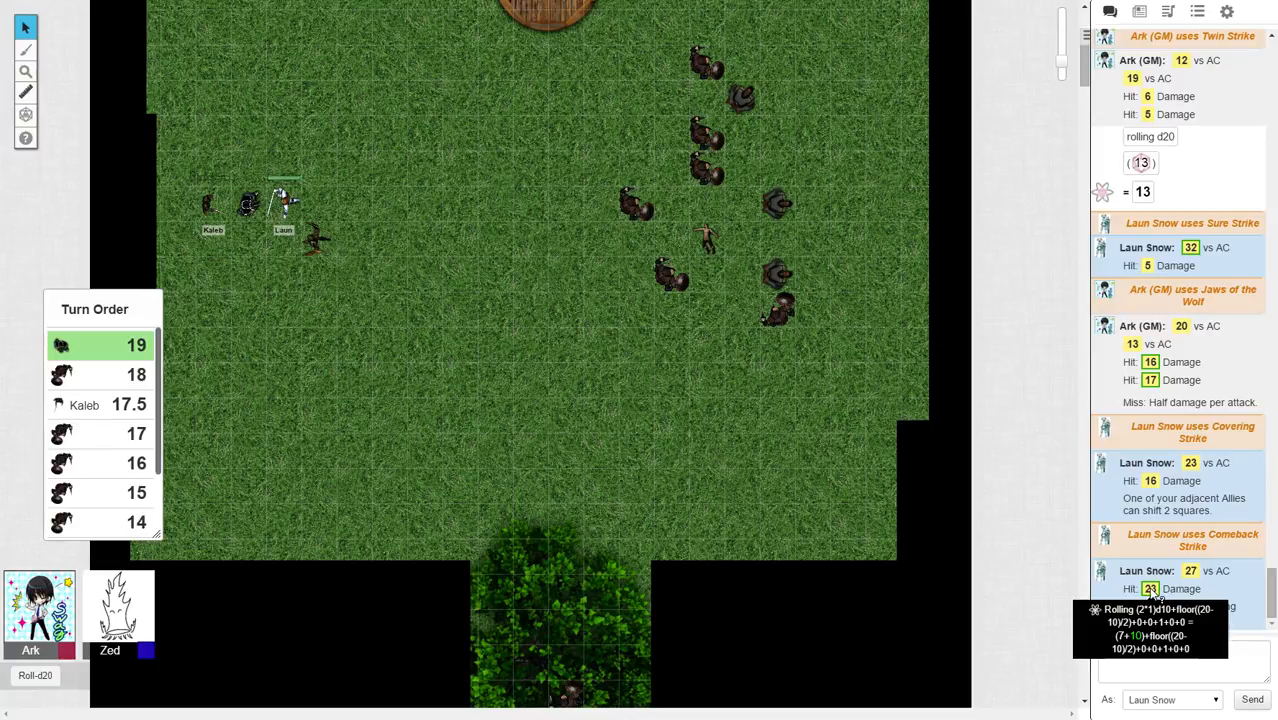
- End Laun's turn so the wolf at initiative 19 becomes active
click(313, 240)
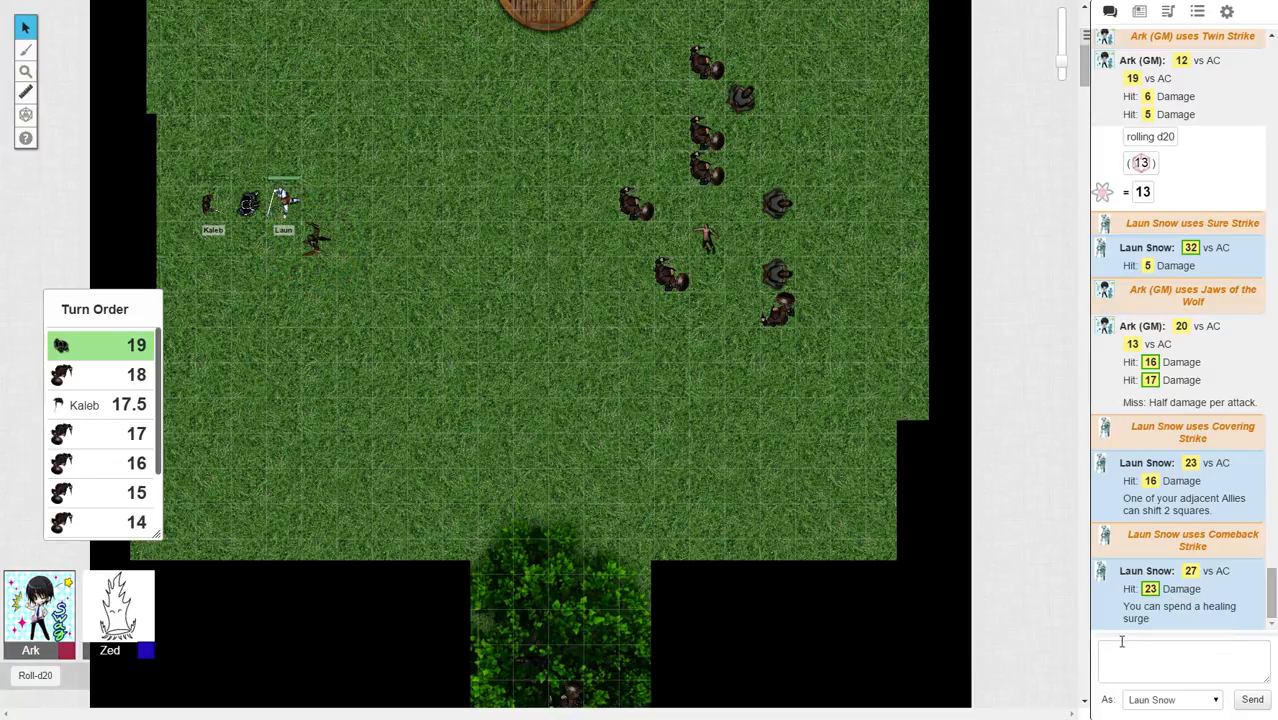
mouse_move(1123, 628)
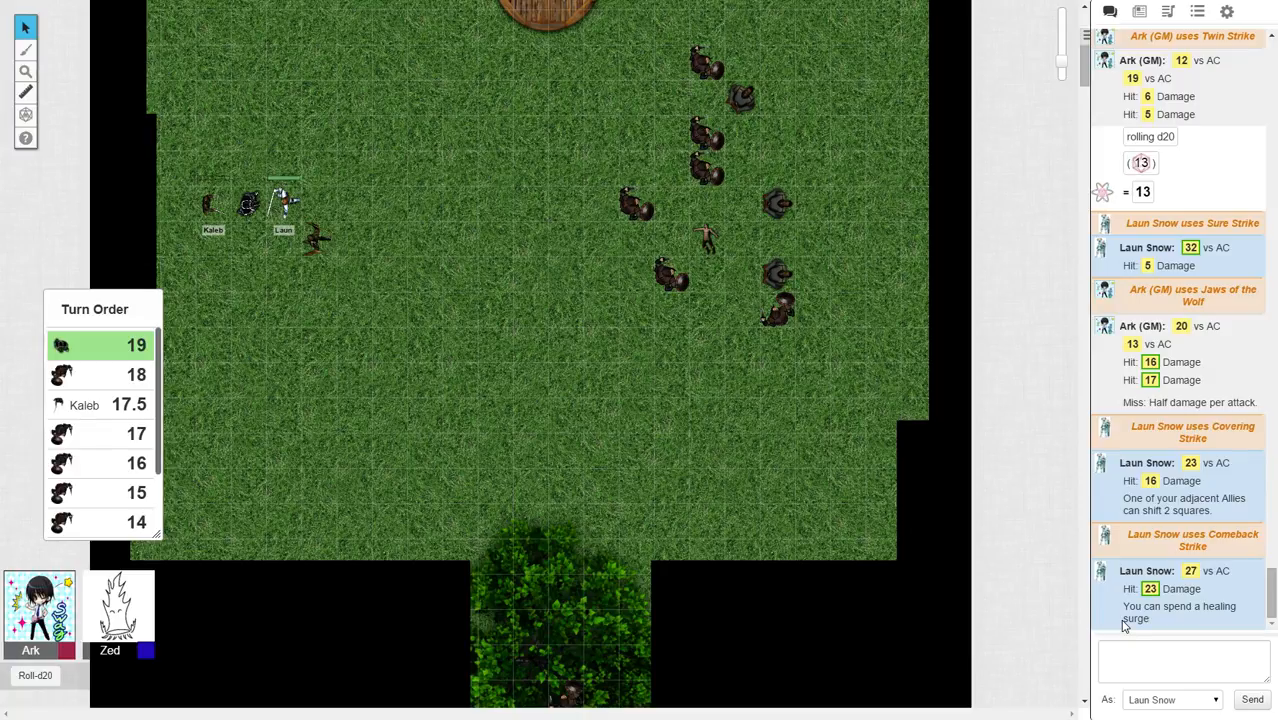
click(318, 238)
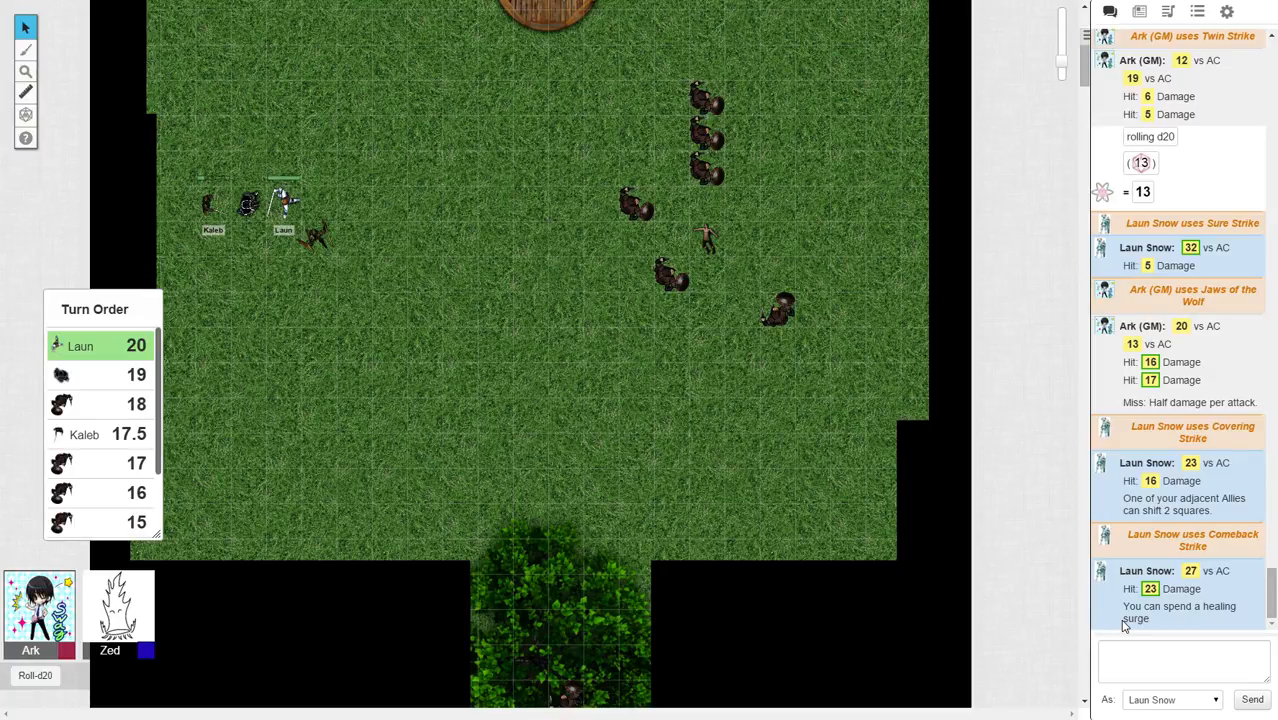
- Adjust Laun's current hit points in the token settings and close them
click(318, 238)
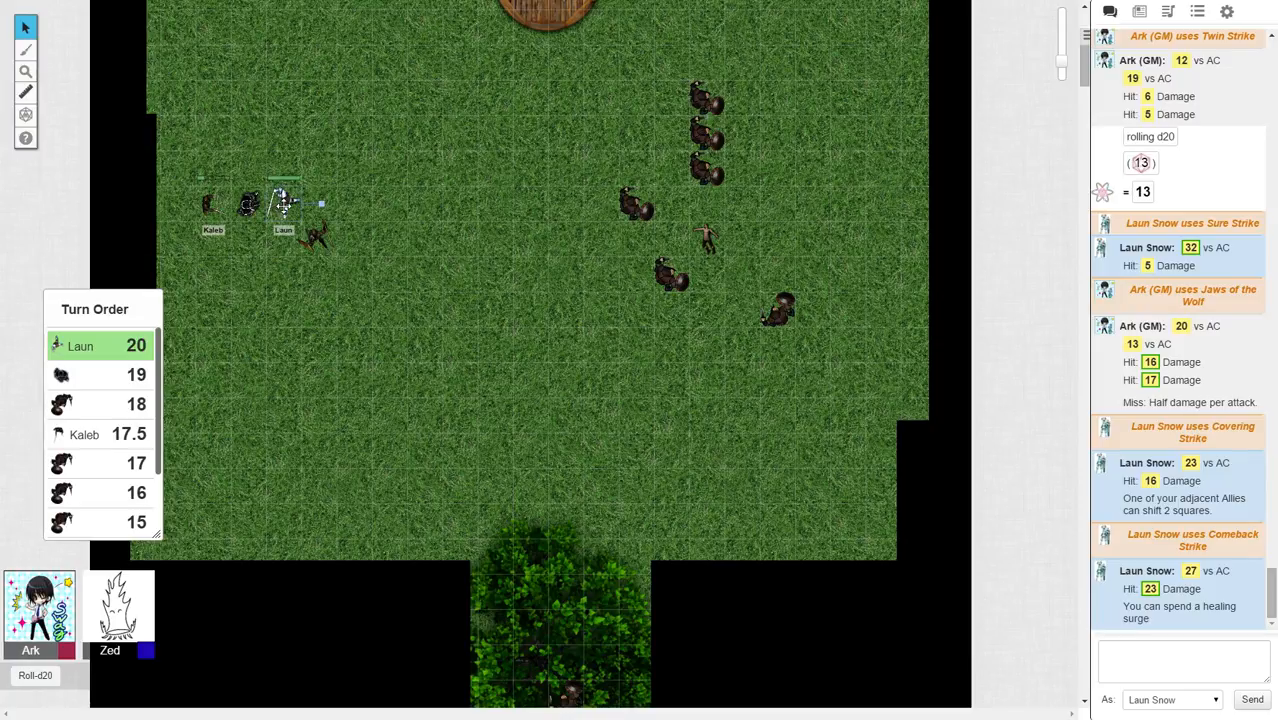
double_click(283, 205)
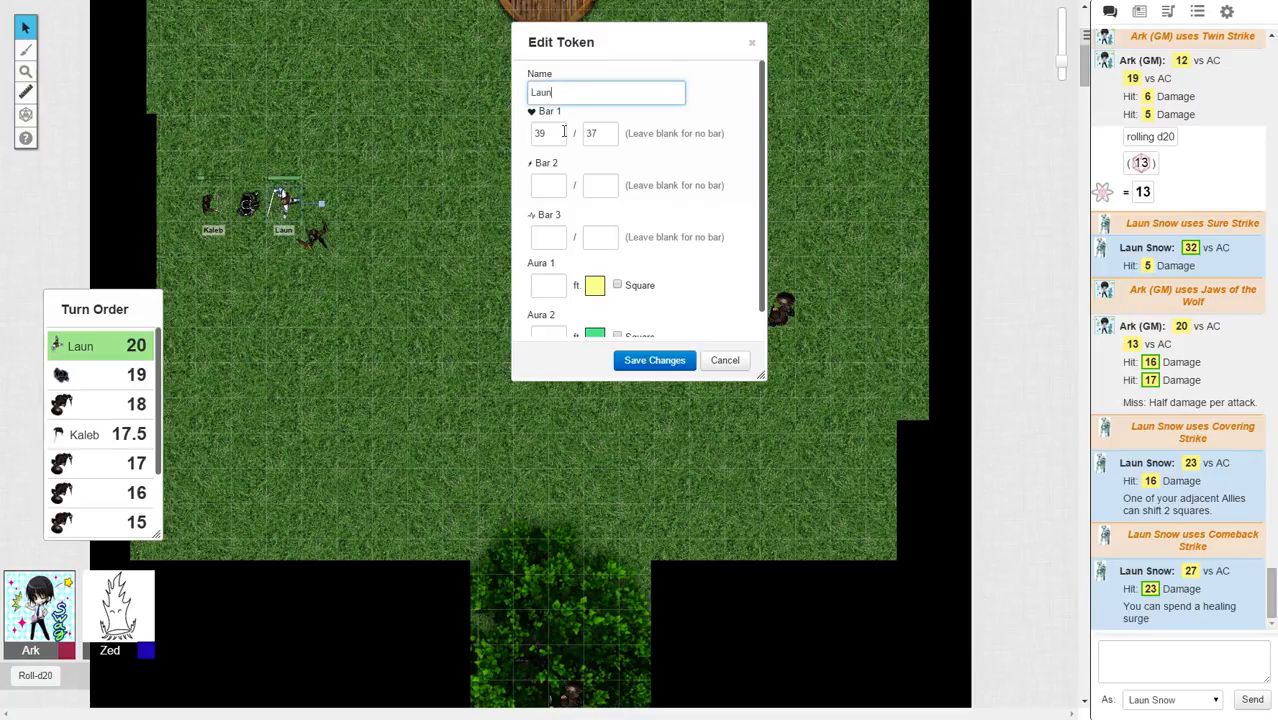
click(547, 133)
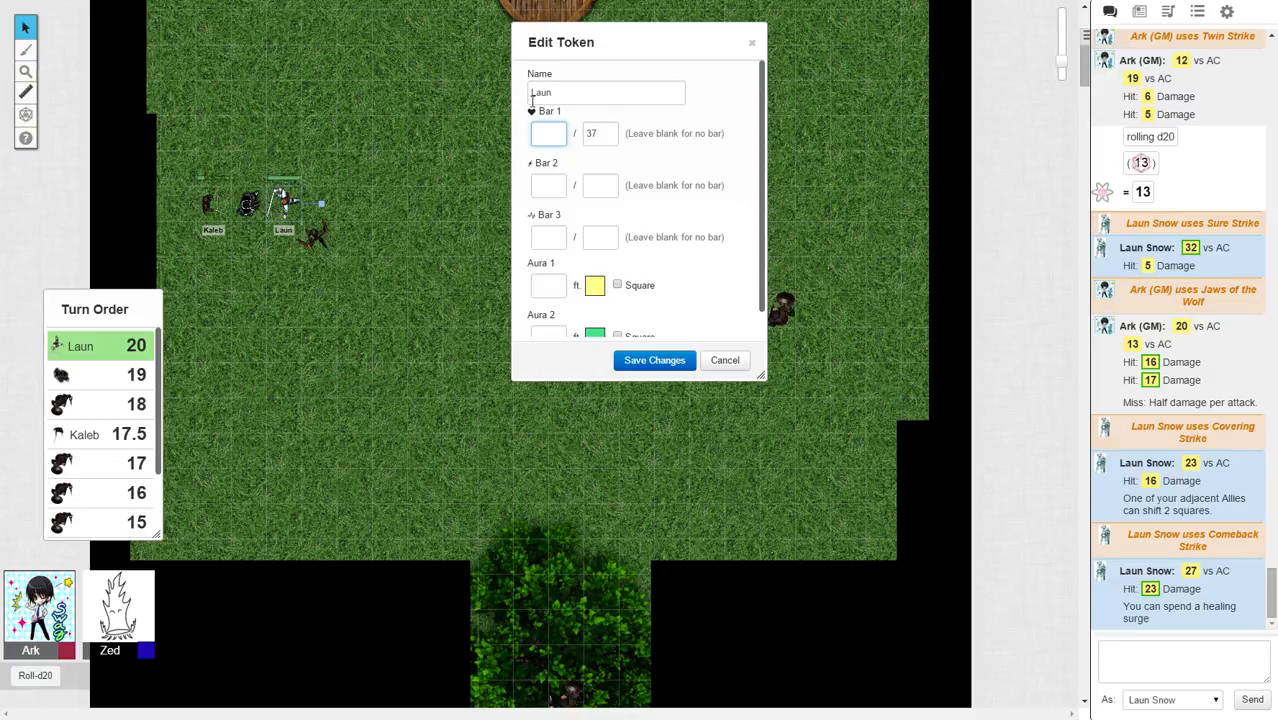
click(654, 360)
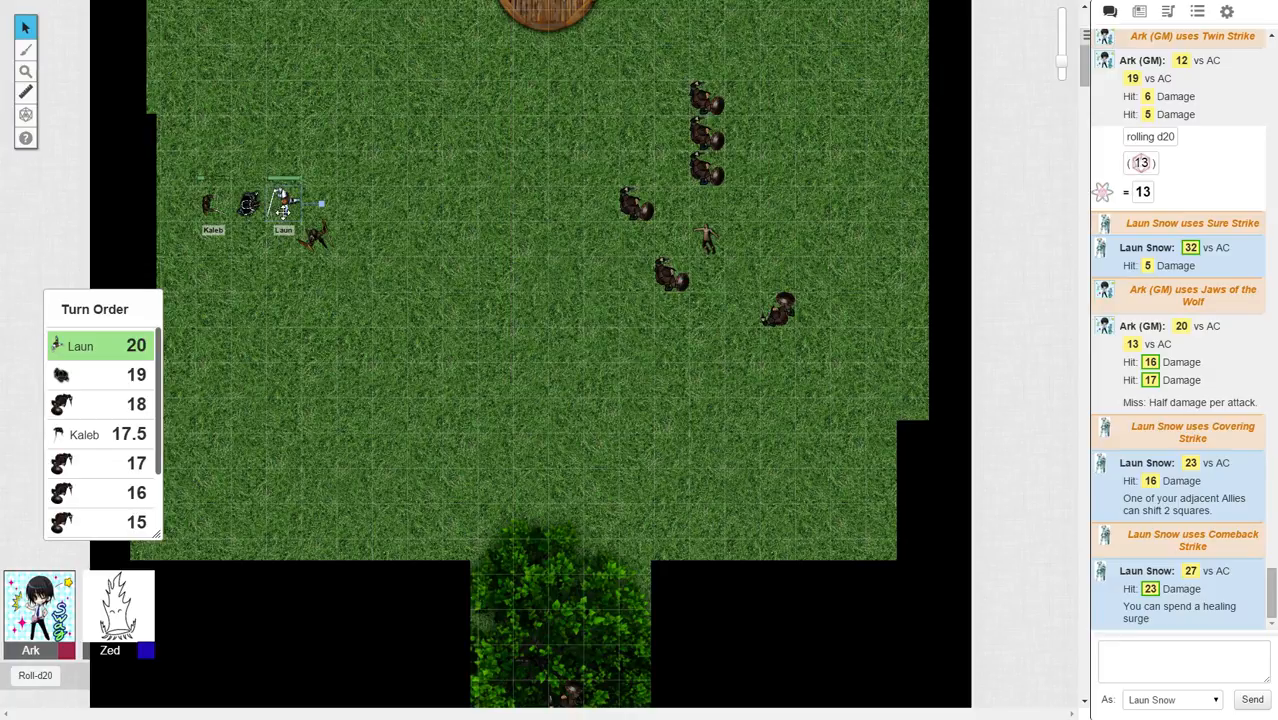
- Set Laun's token bar value from 37 down to 22
click(285, 205)
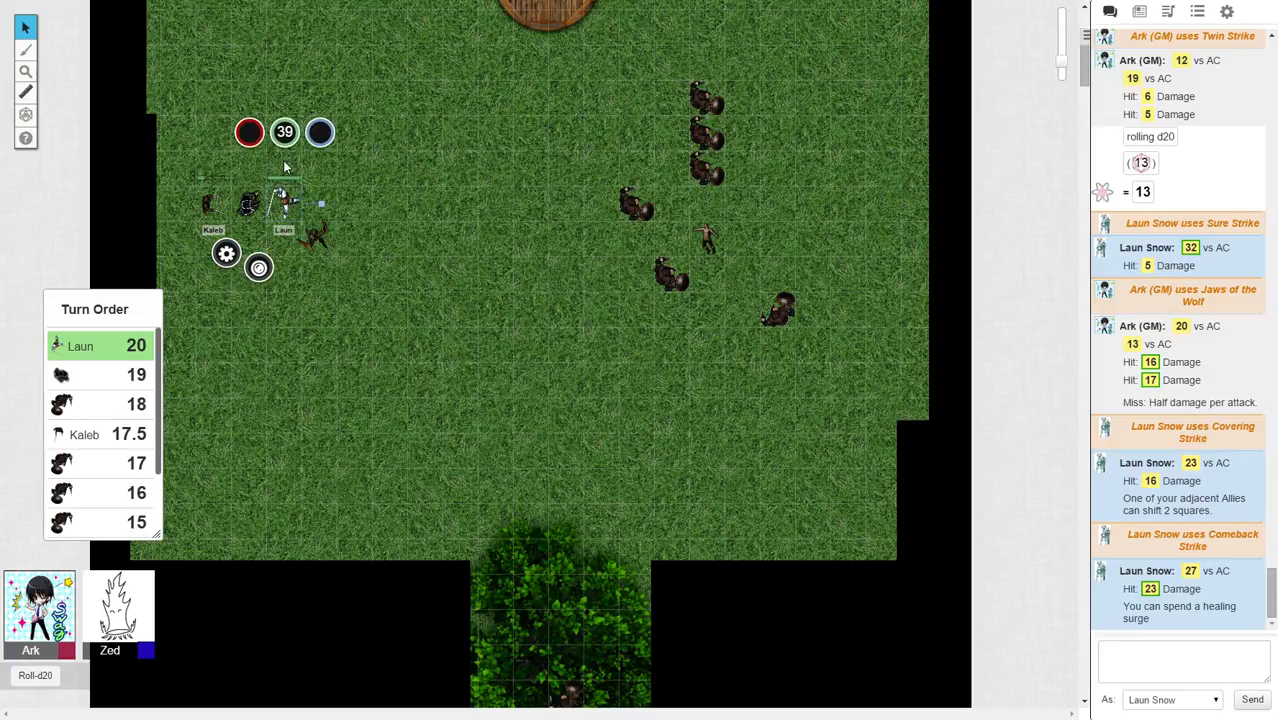
click(285, 131)
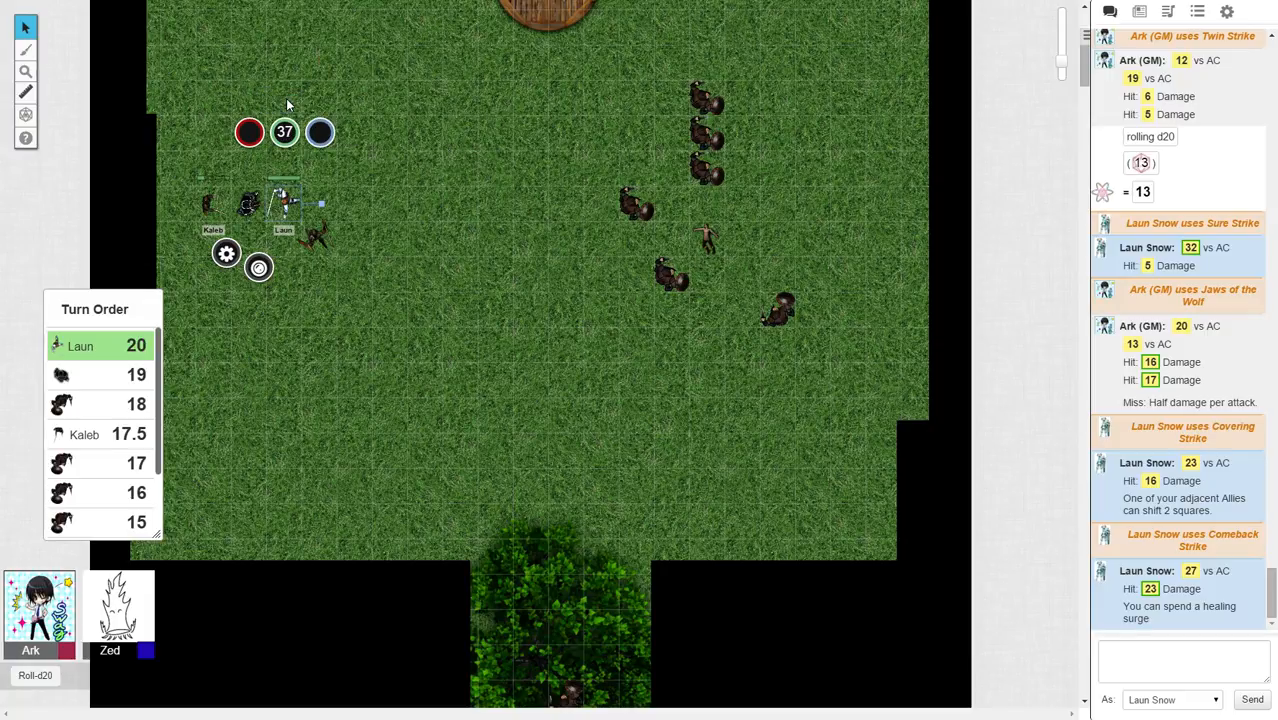
click(284, 131)
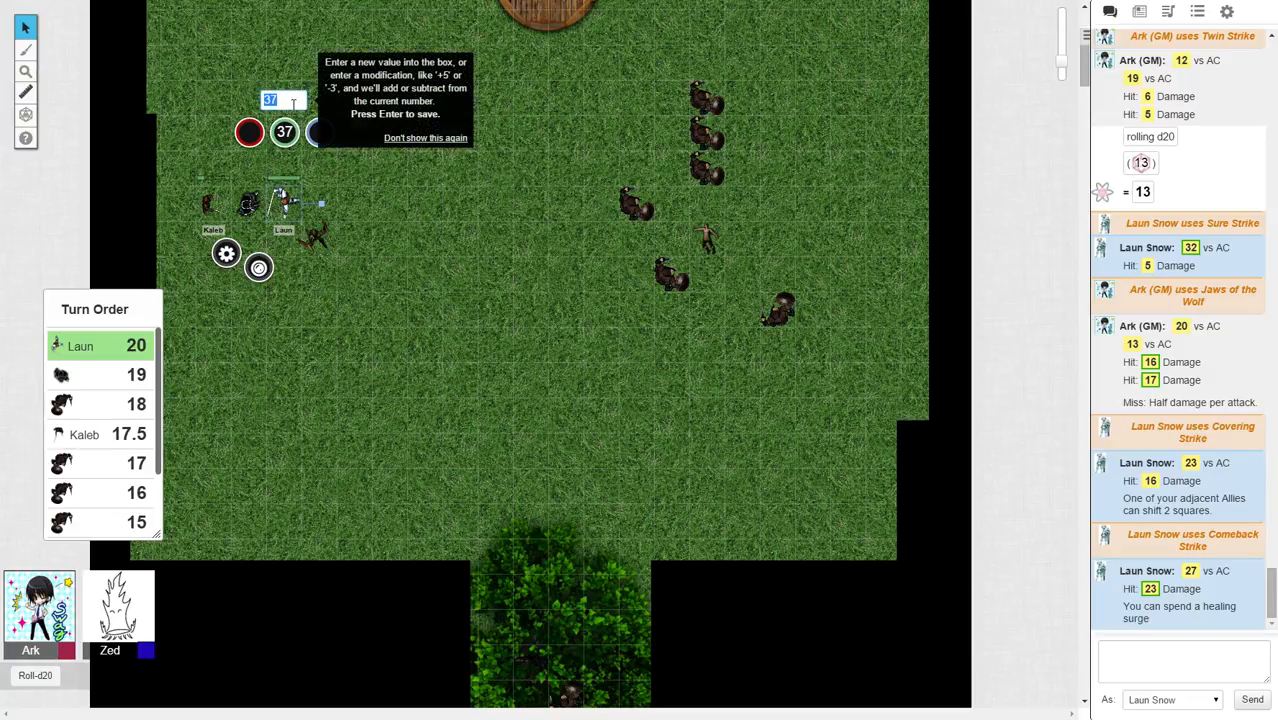
text(22)
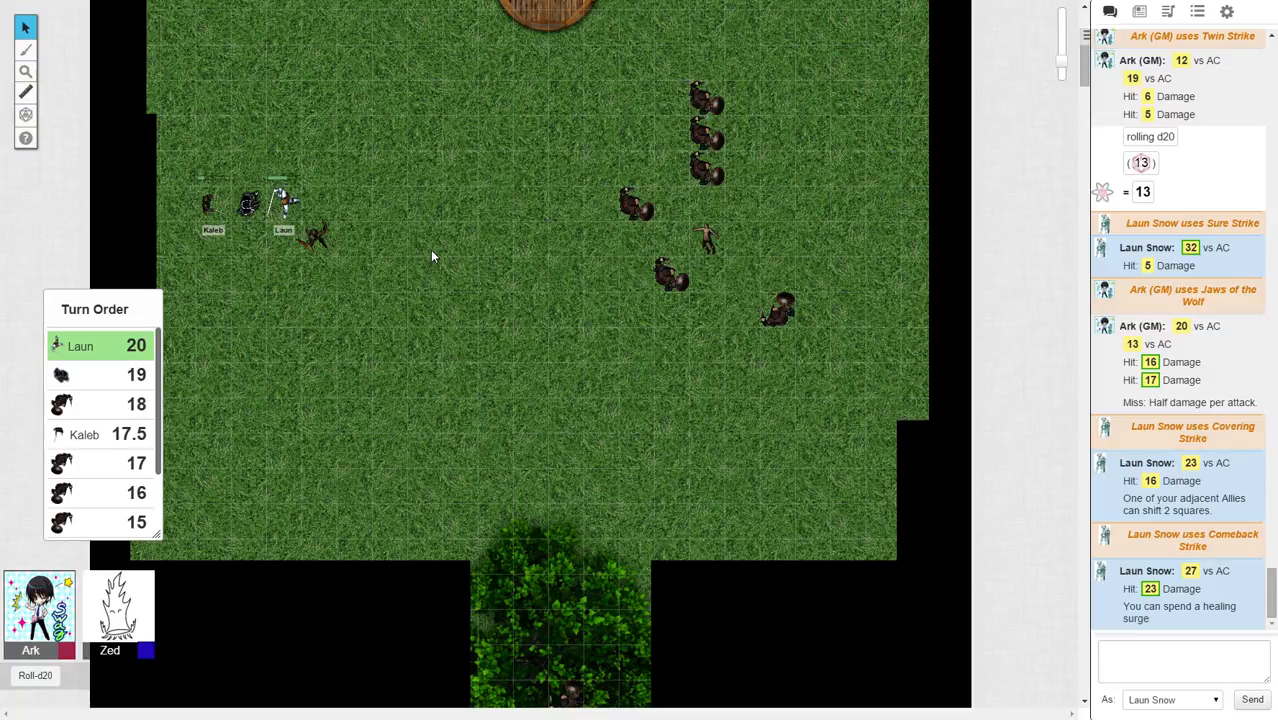
mouse_move(428, 252)
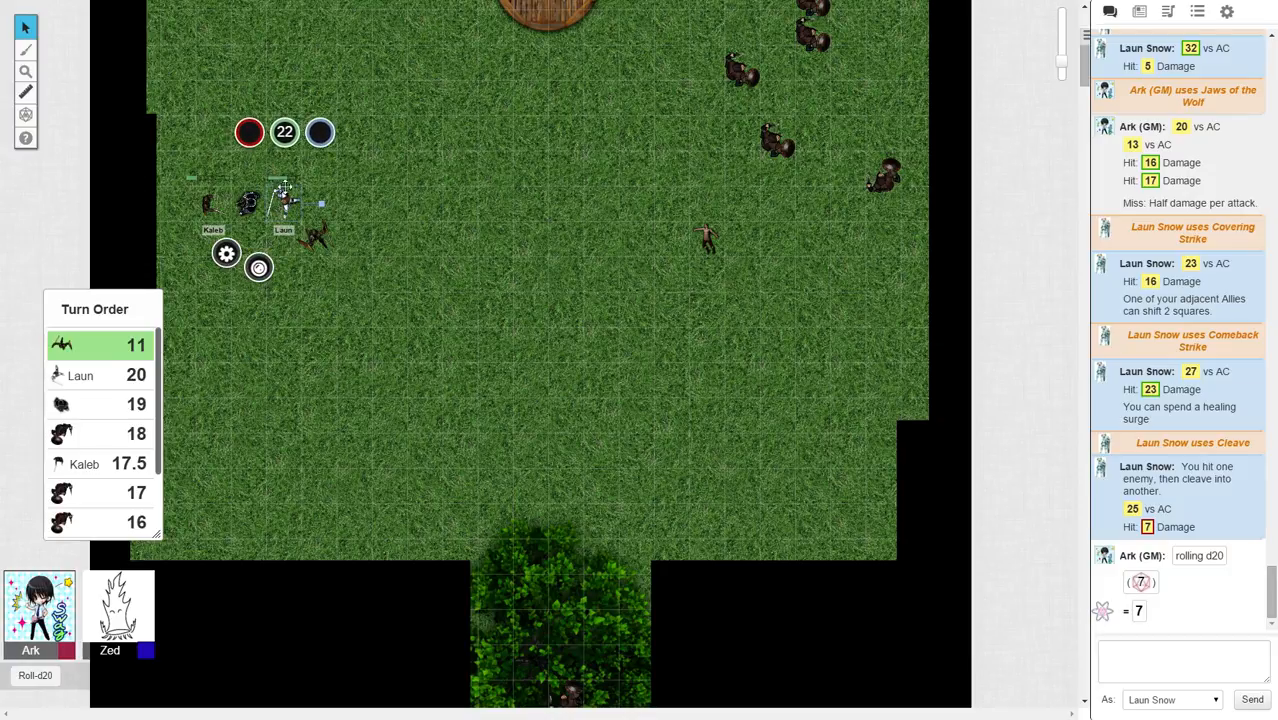
- Set Laun's token bar value from 22 down to 6
click(284, 131)
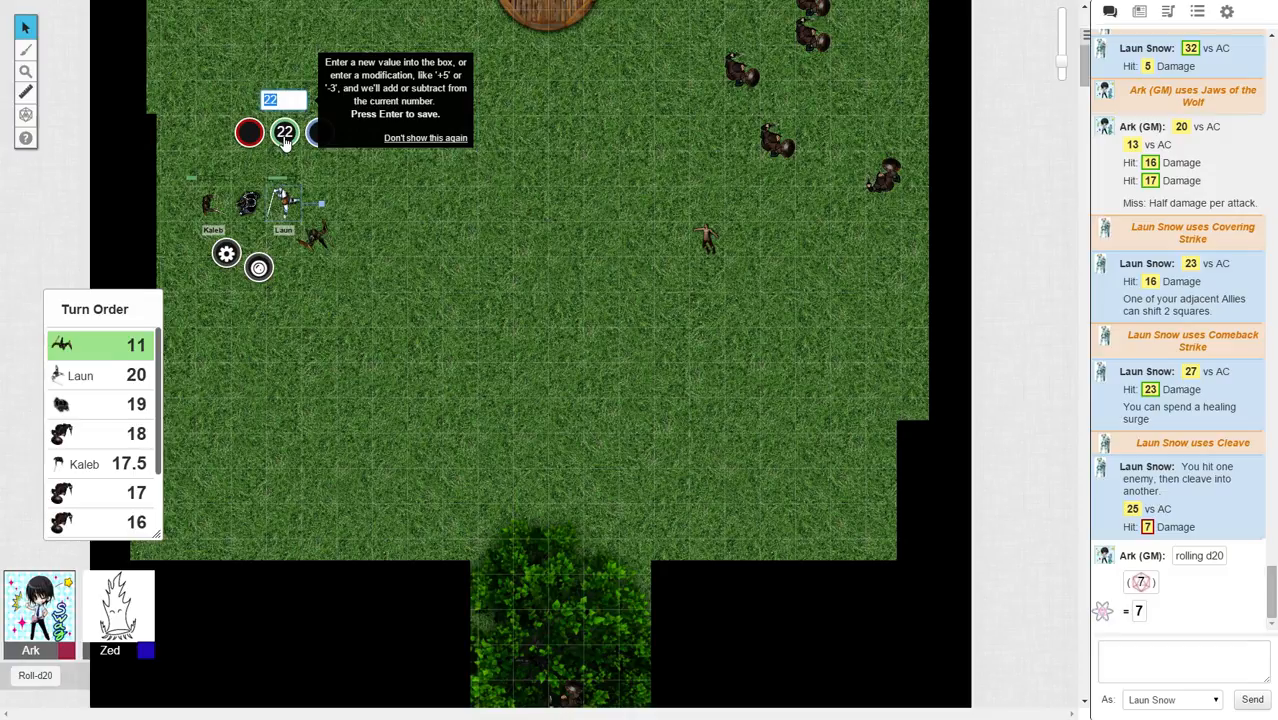
text(6)
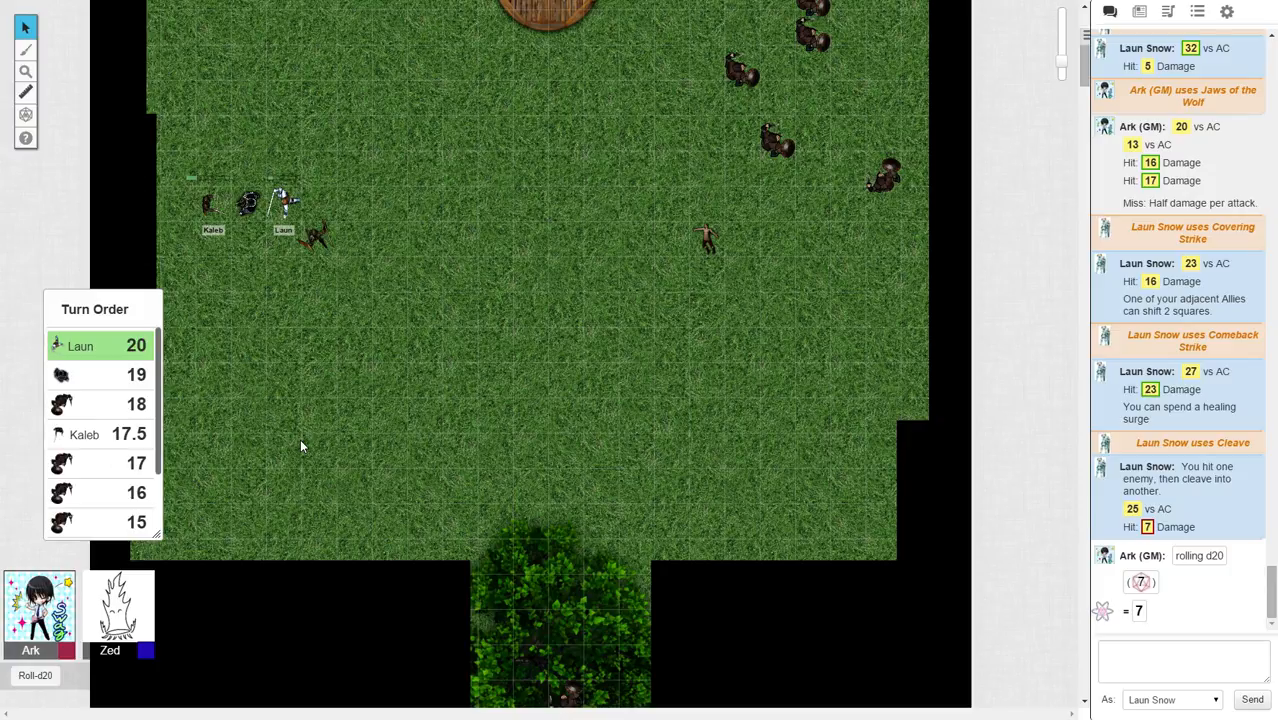
mouse_move(249, 350)
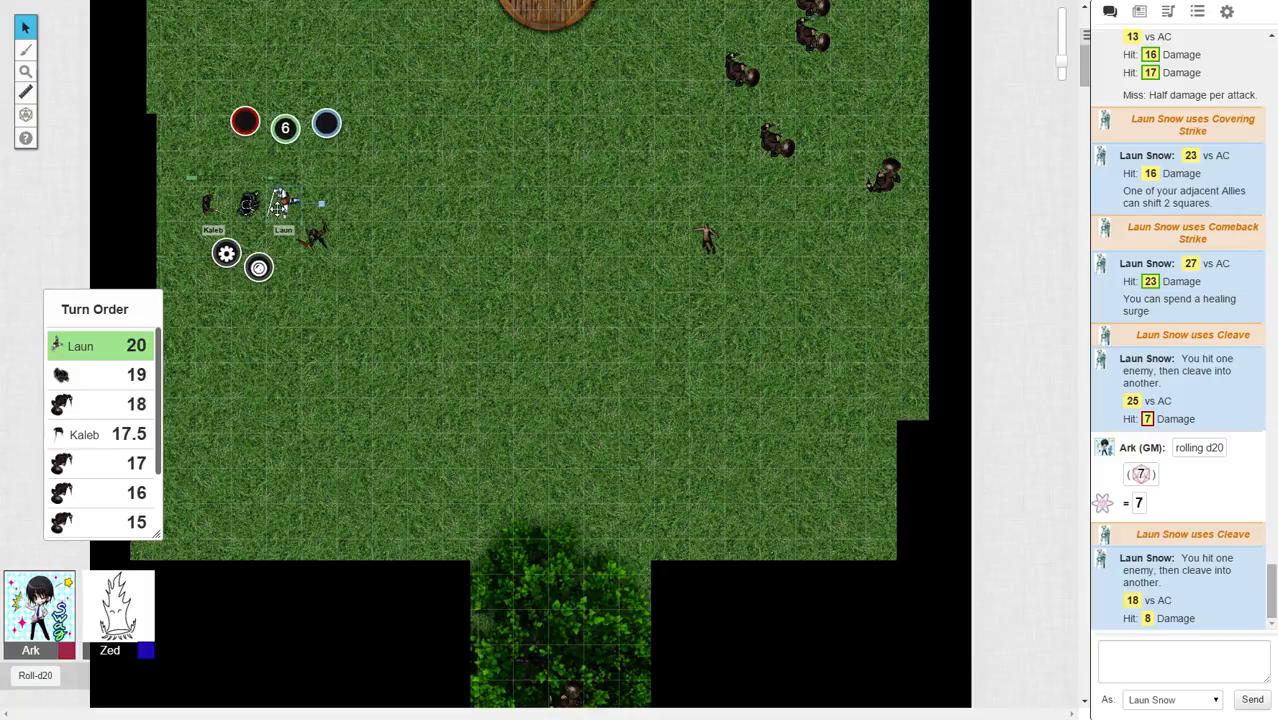
- Roll Laun Snow's Cleave attack into chat, landing 18 vs AC for 8 damage
click(285, 128)
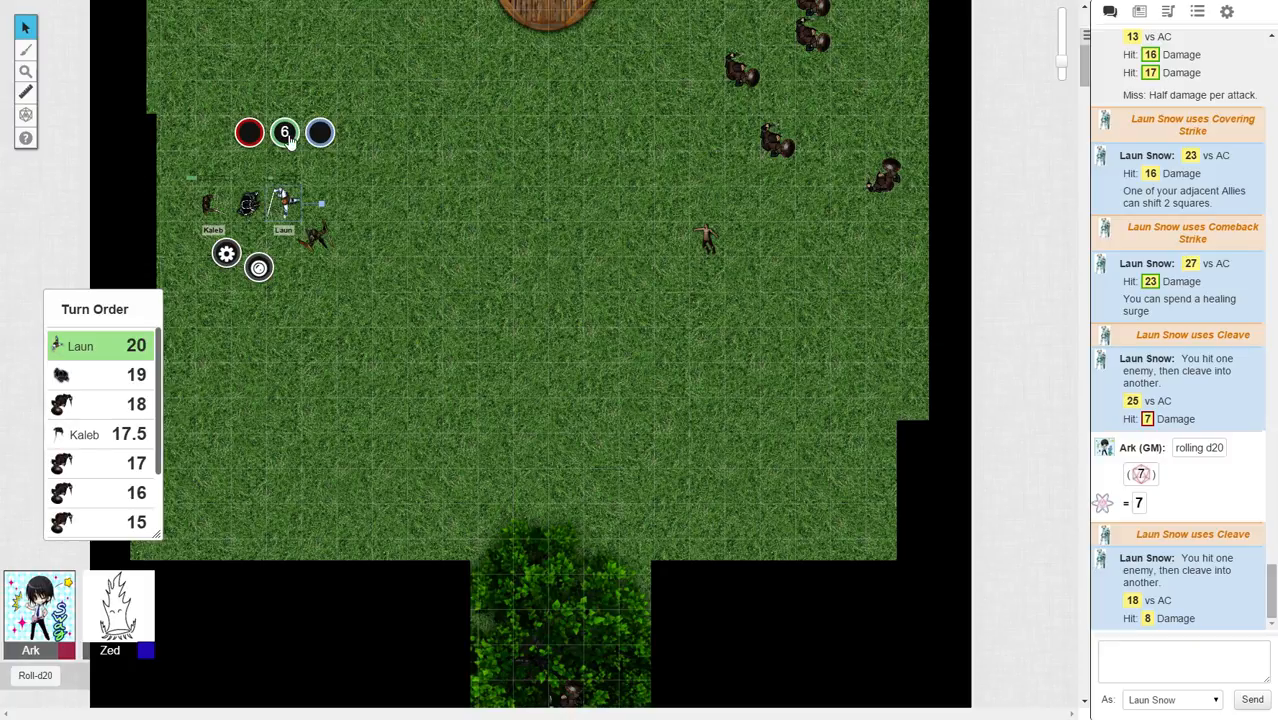
click(285, 132)
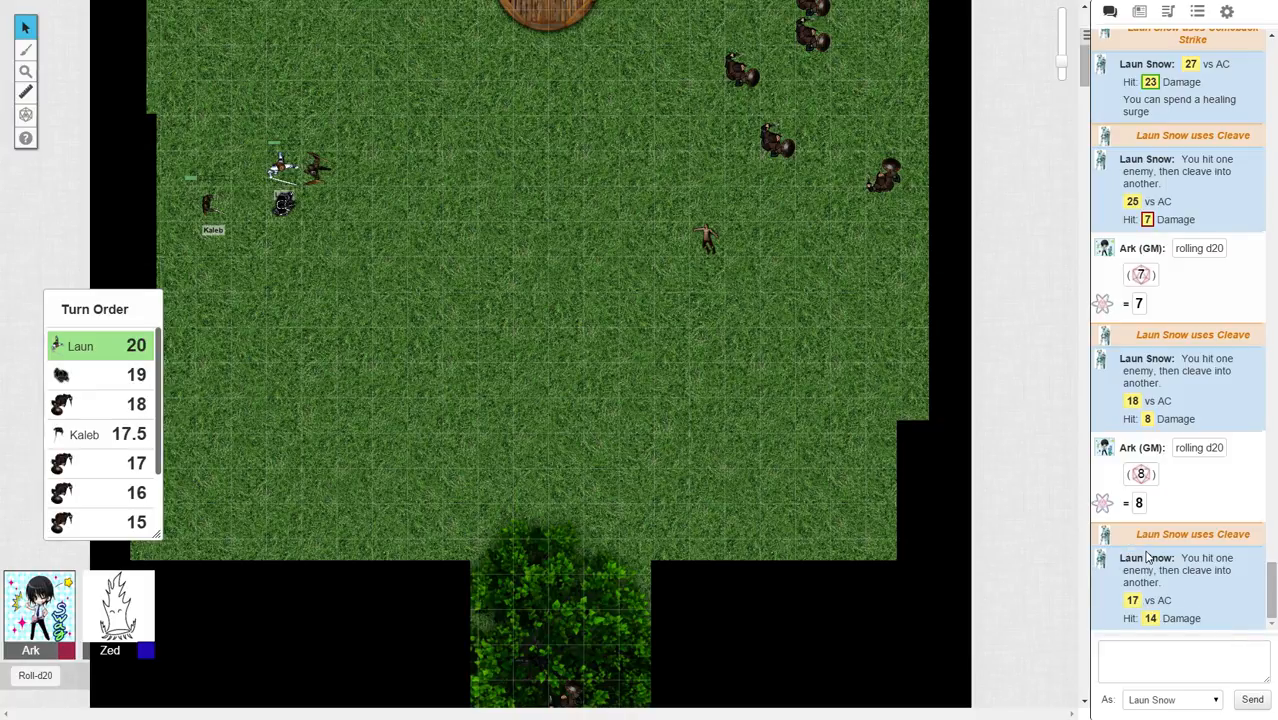
mouse_move(328, 172)
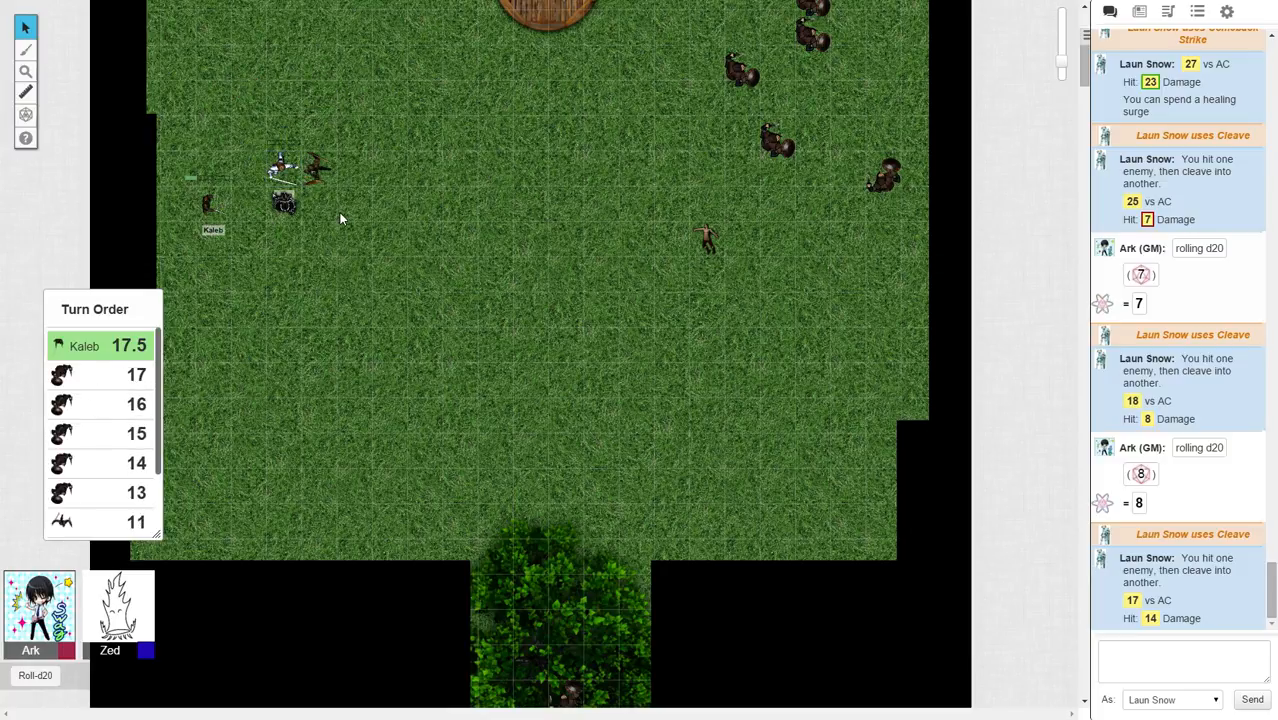
- Scroll the view while the monster moves beside the party and the 11 initiative comes up
scroll(down, 3)
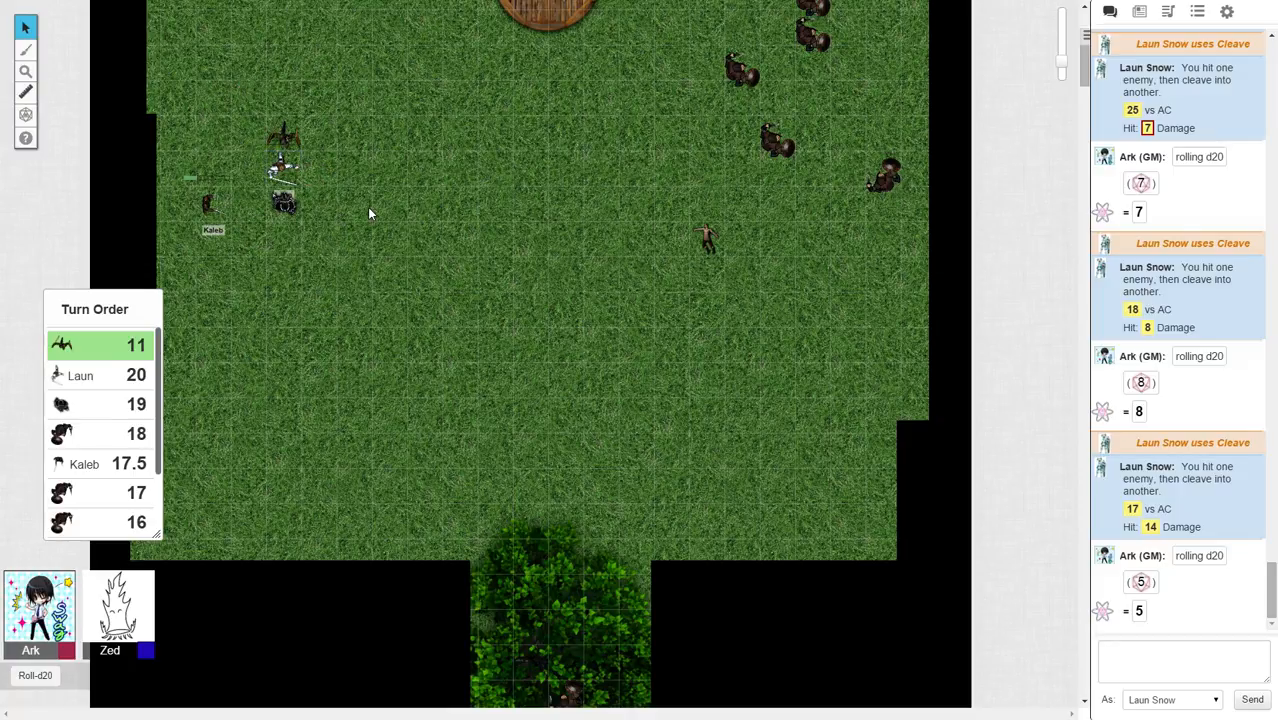
mouse_move(398, 203)
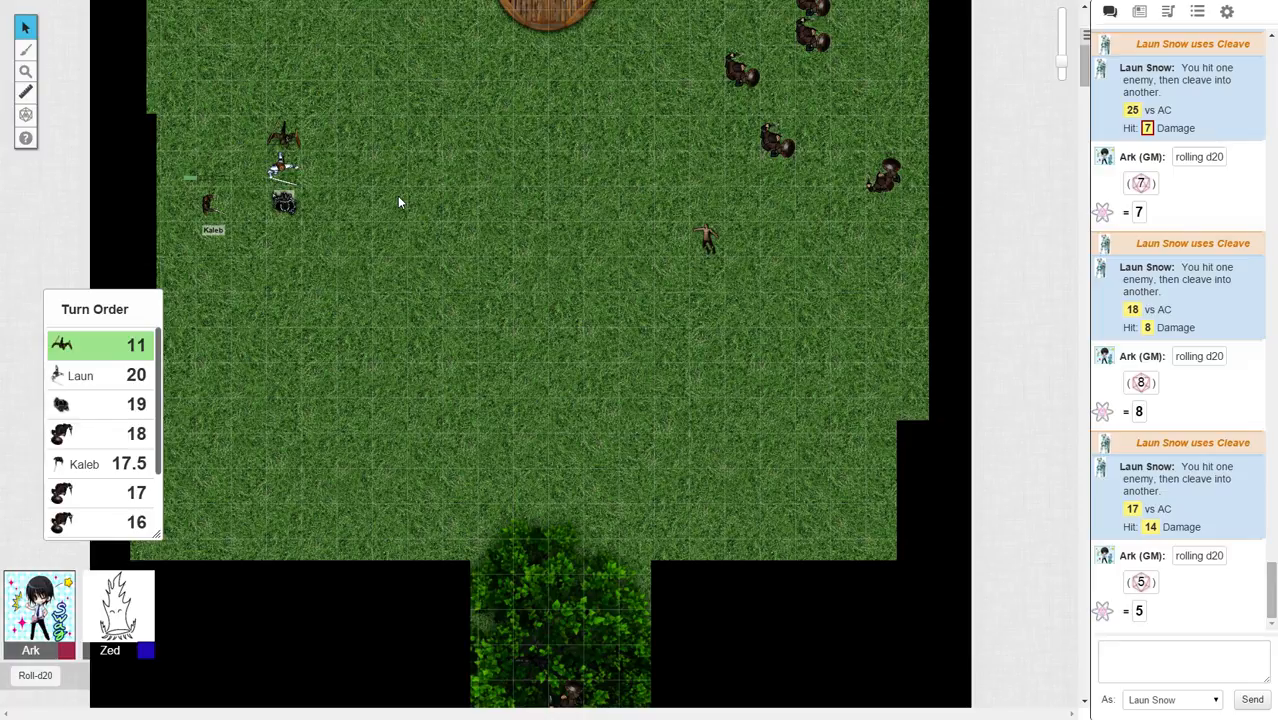
- Select Laun's token for the Cleave attacks with d20 results 7, 8 and 5
click(283, 200)
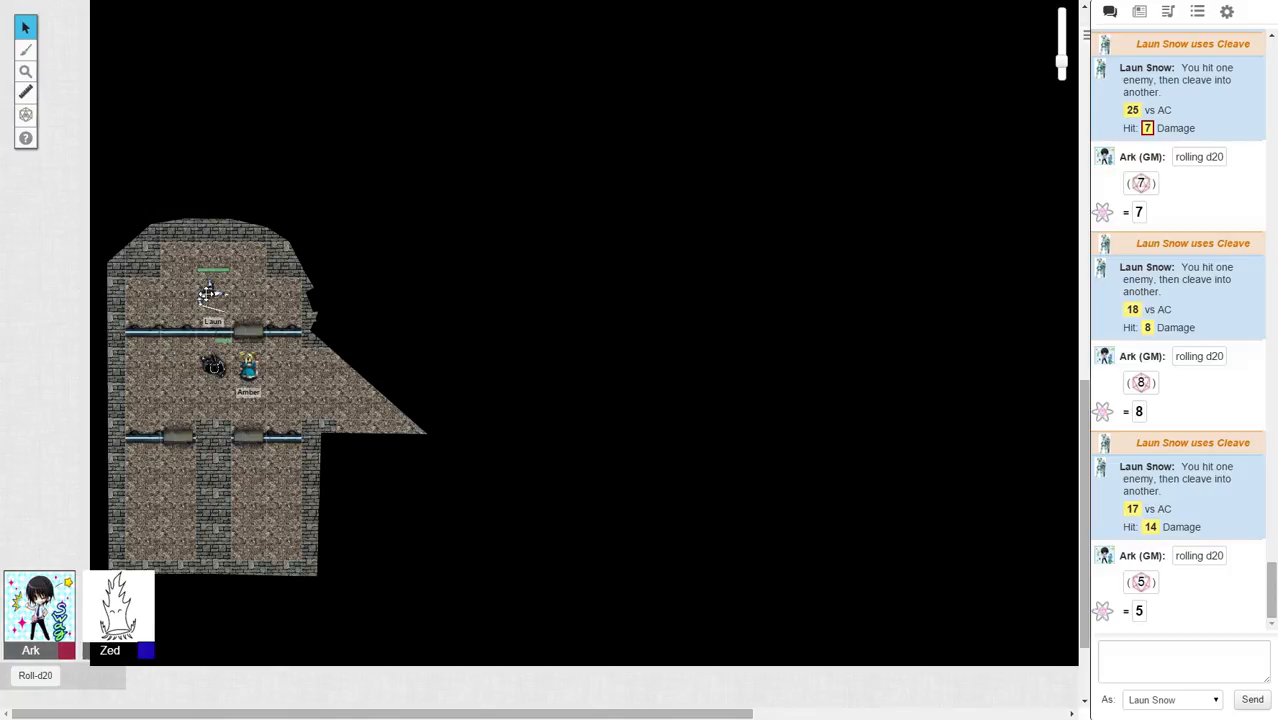
- Drag Amber's token out of the middle dungeon room, leaving Laun and the dark creature
drag(248, 368, 358, 423)
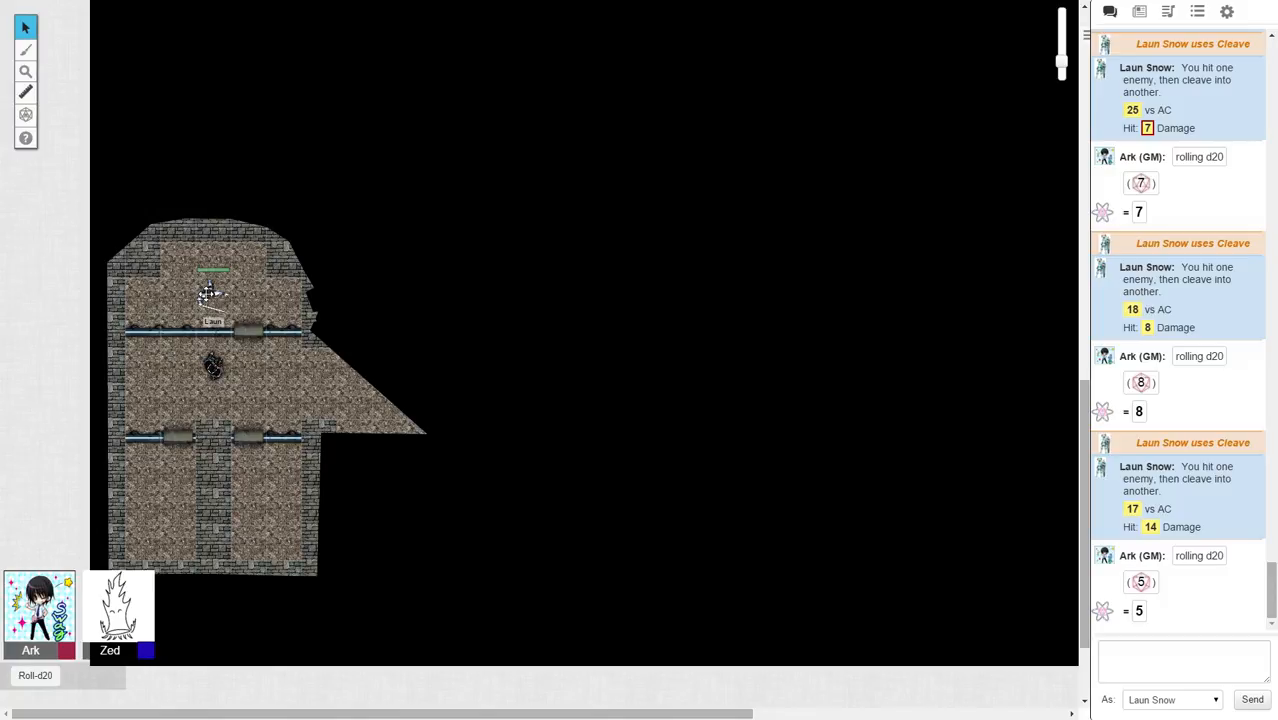
- Post d20 rolls for Laun Snow to chat with the Roll-d20 macro, getting 15
click(35, 675)
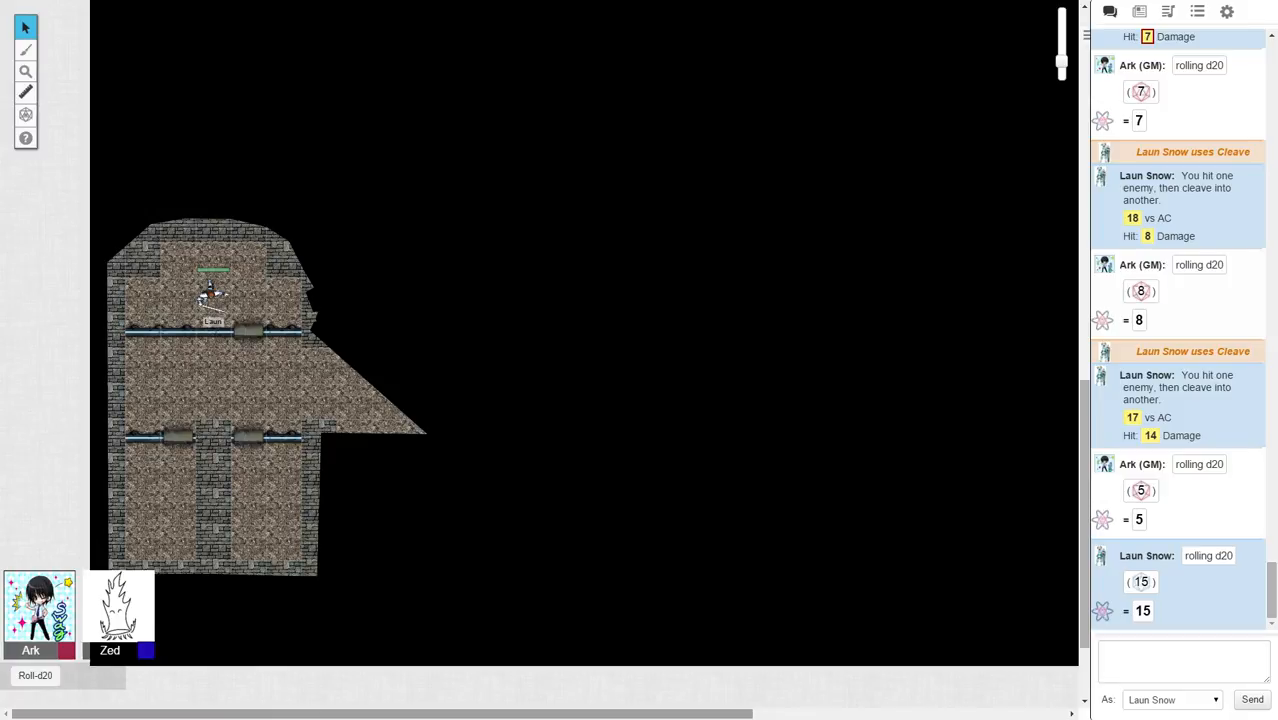
click(35, 675)
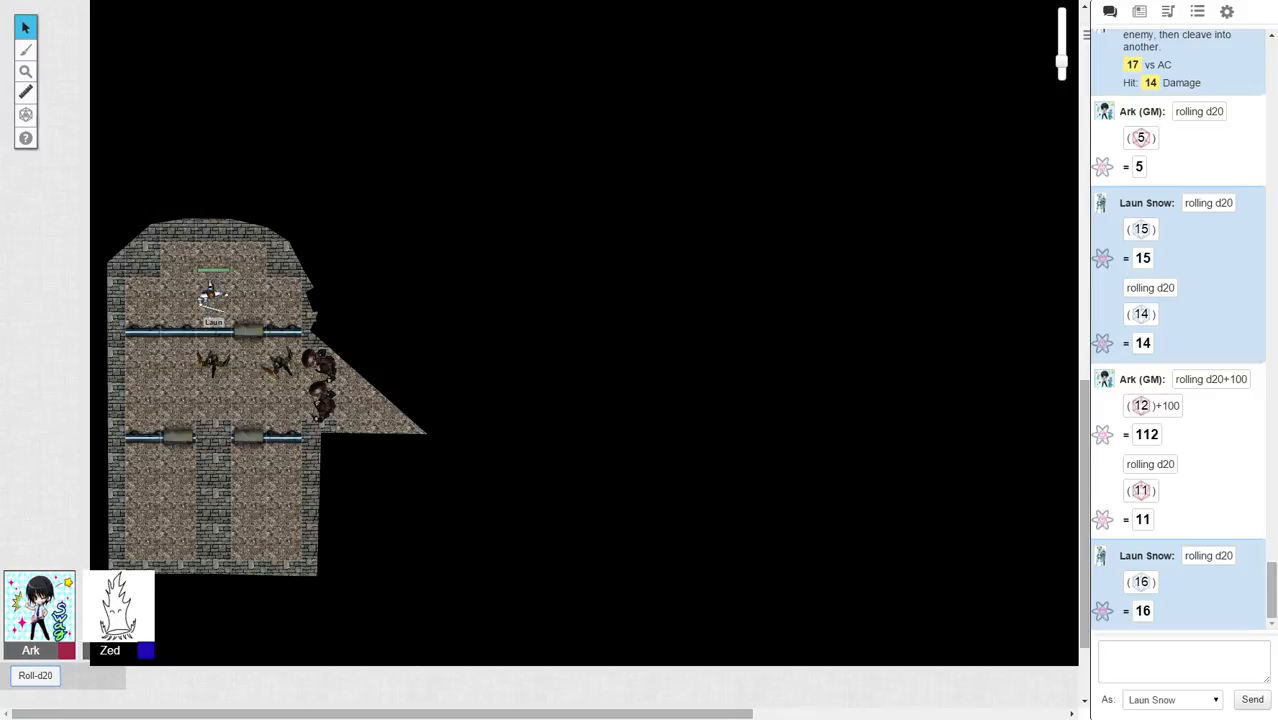
- Move Laun's token down the corridor to stand beside the orc tokens
drag(210, 290, 210, 330)
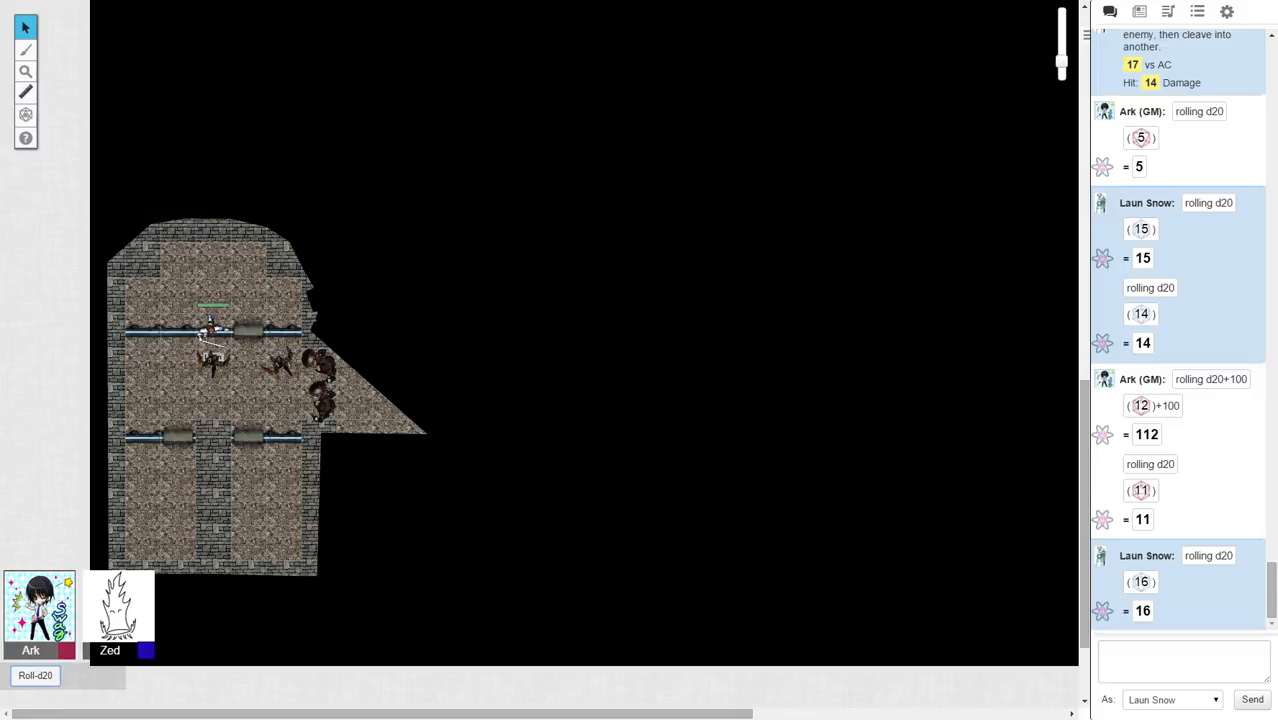
drag(205, 330, 245, 365)
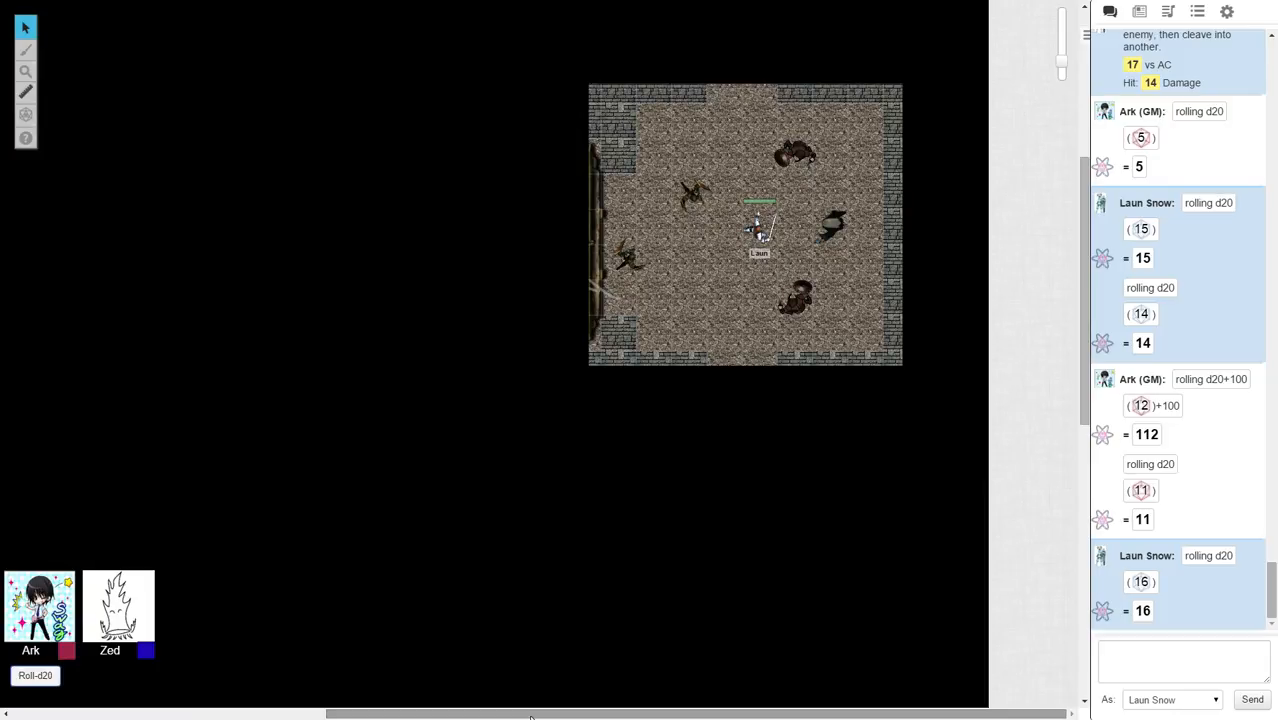
- Shift Laun's token to the room's right side among the orcs and roll a d20 (result 4)
click(888, 224)
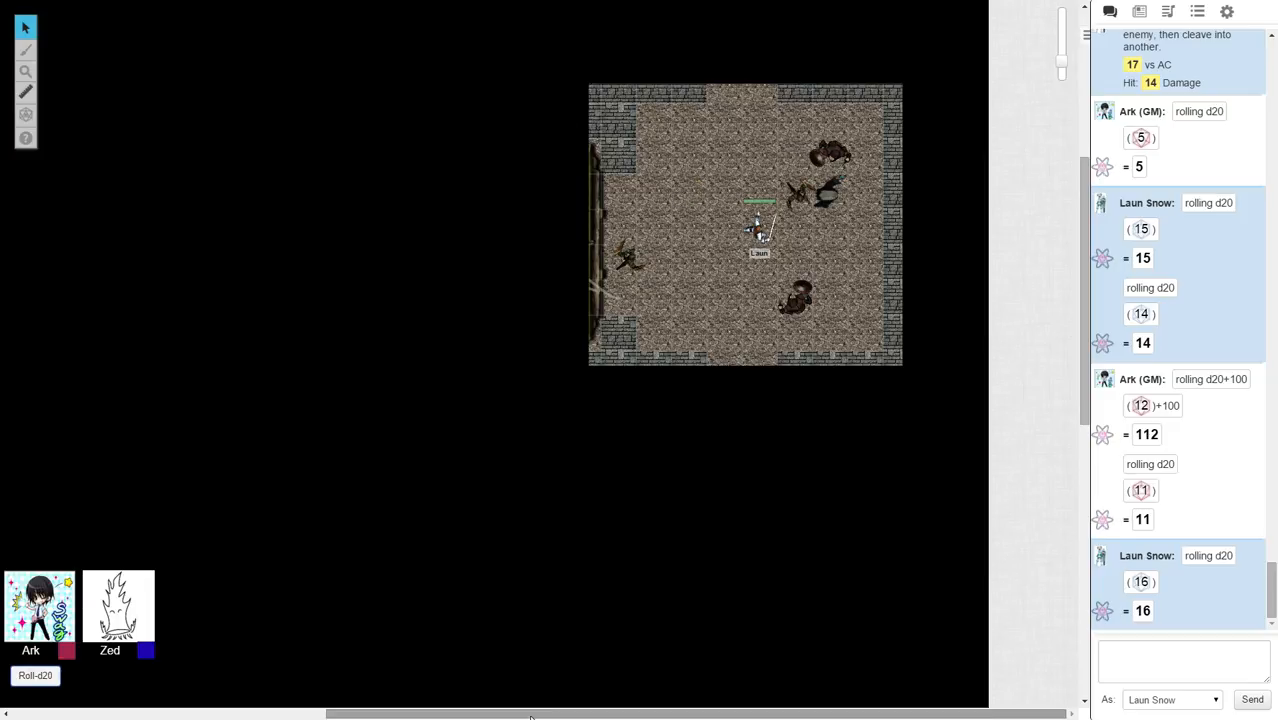
click(833, 152)
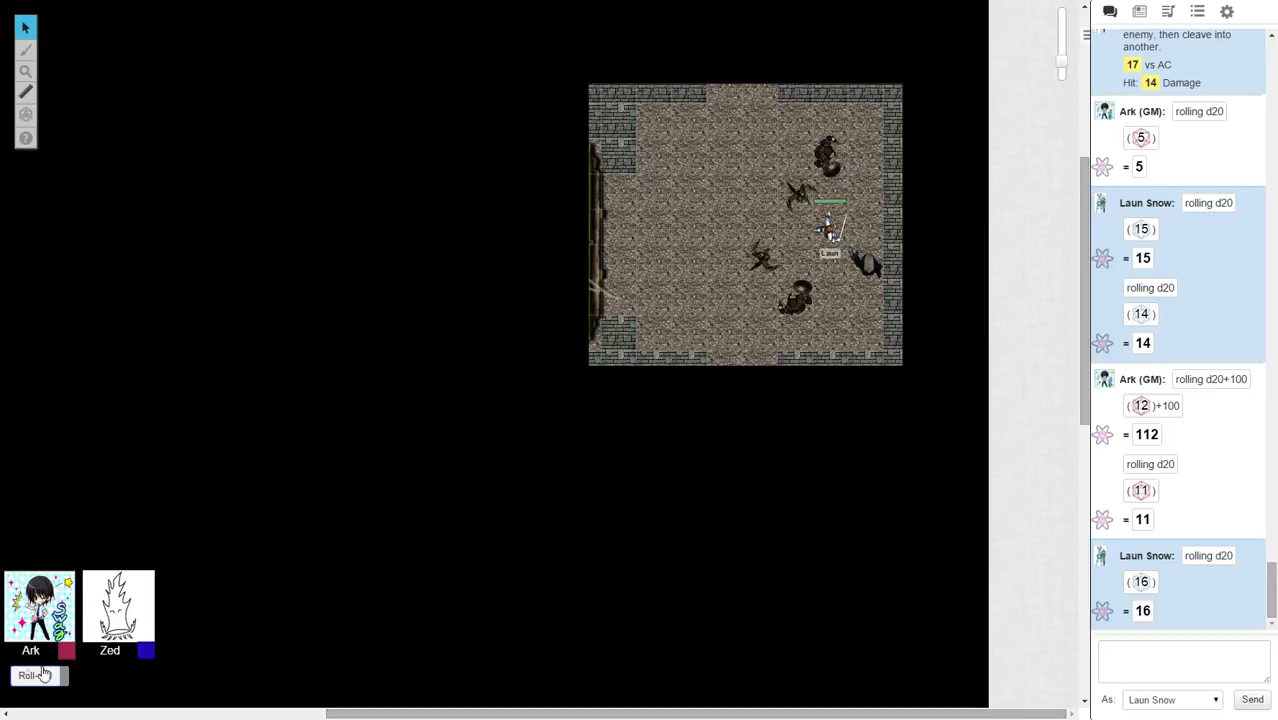
click(35, 675)
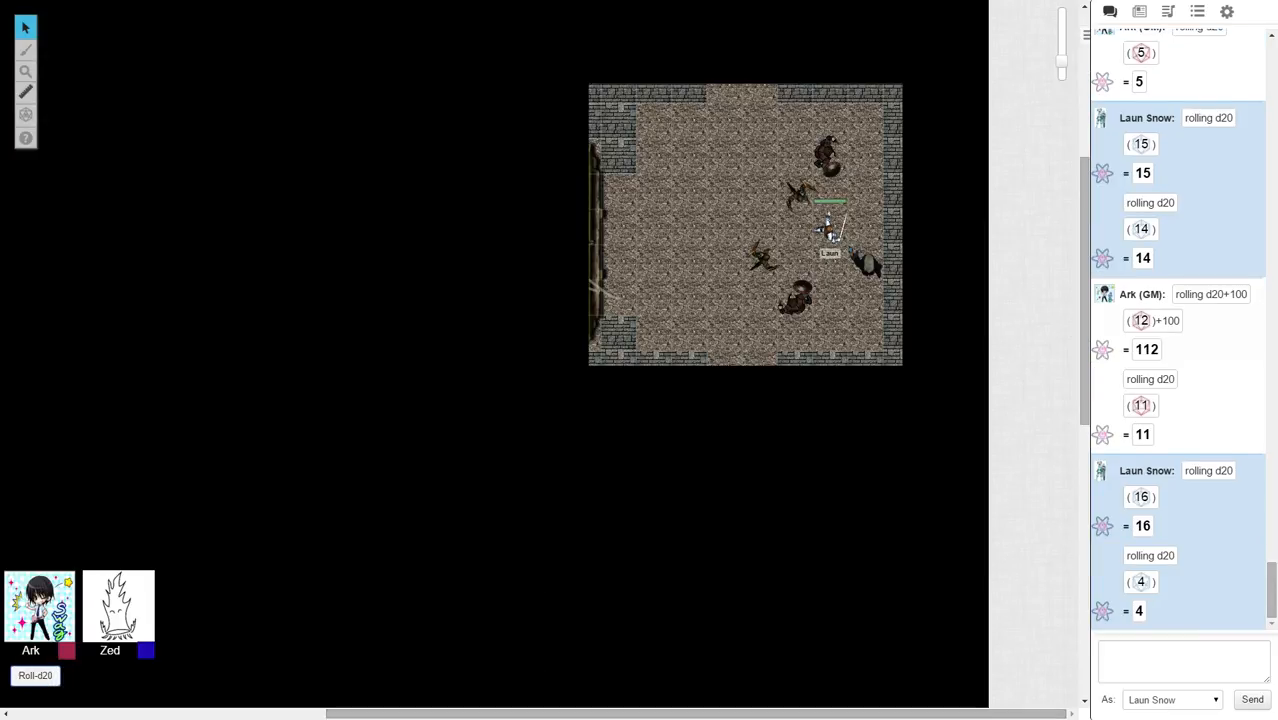